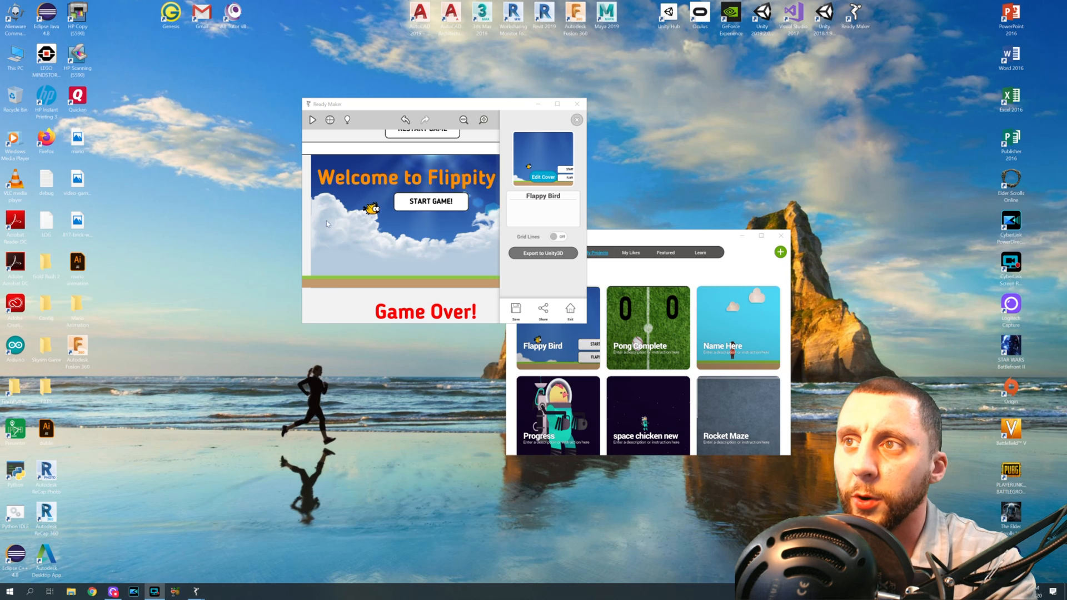
{"action": "mouse_move", "coordinate": [563, 166]}
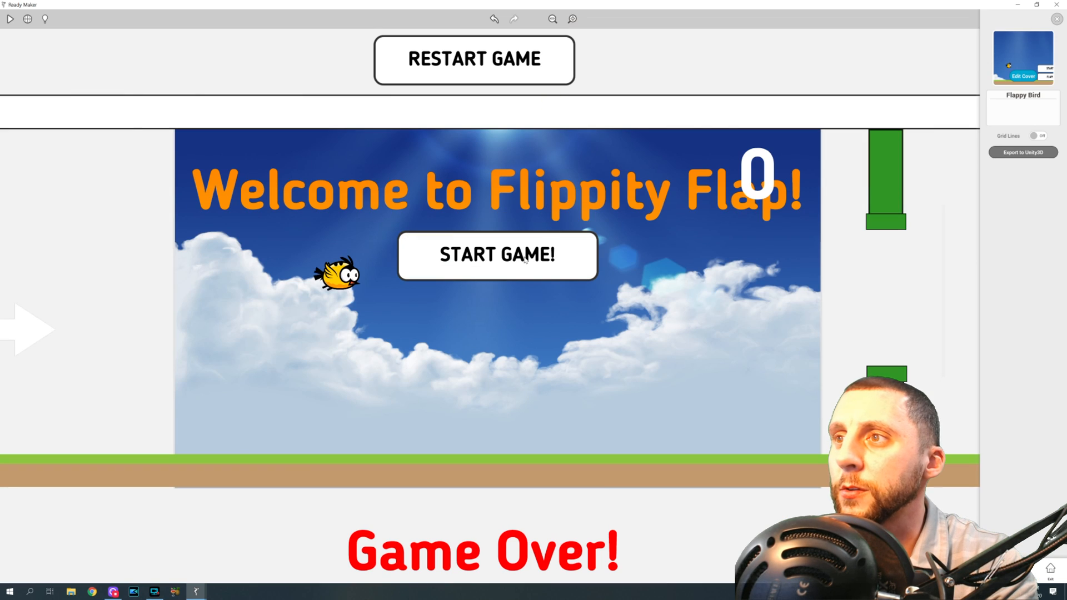
{"action": "mouse_move", "coordinate": [699, 316]}
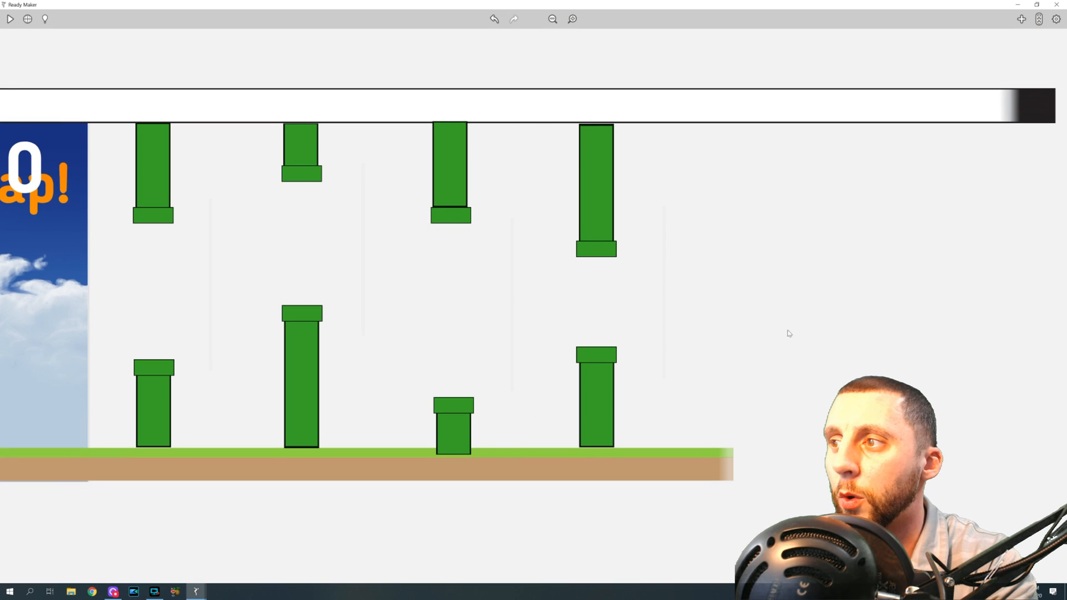
{"action": "mouse_move", "coordinate": [815, 324]}
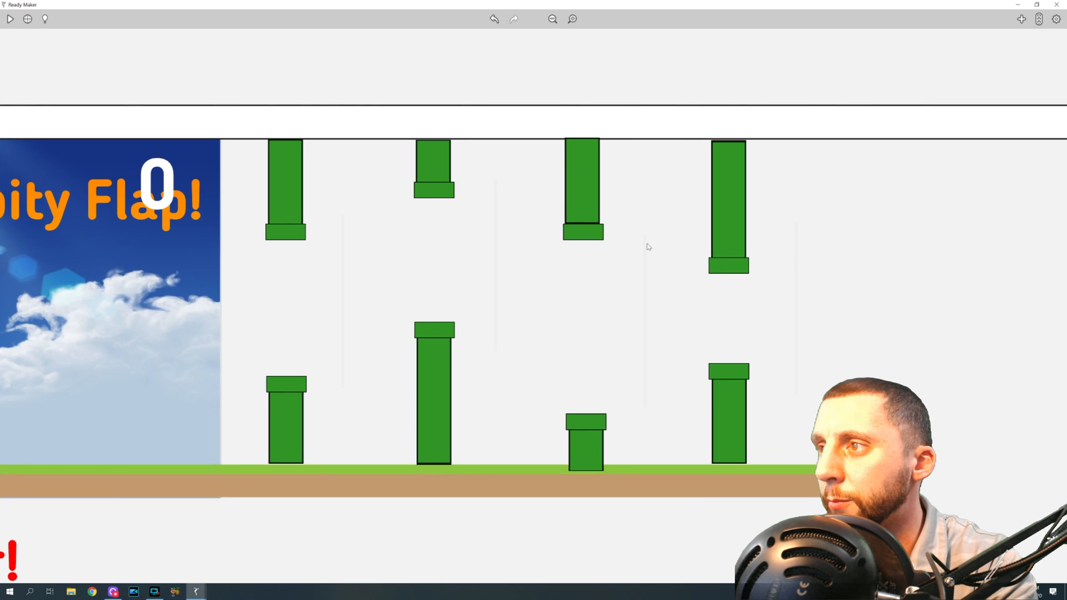
{"action": "mouse_move", "coordinate": [617, 334]}
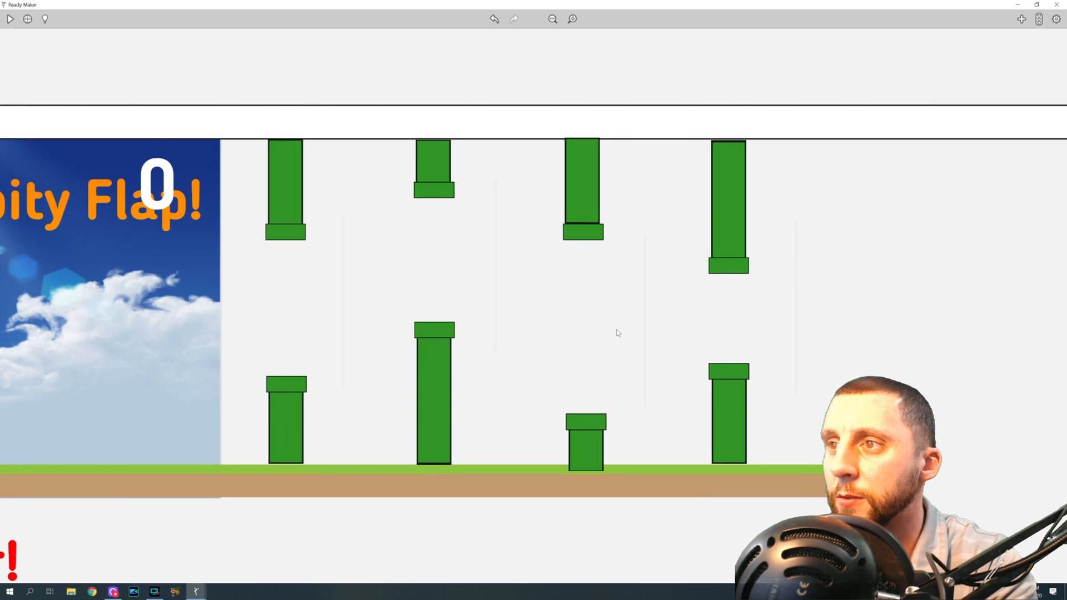
{"action": "mouse_move", "coordinate": [343, 295]}
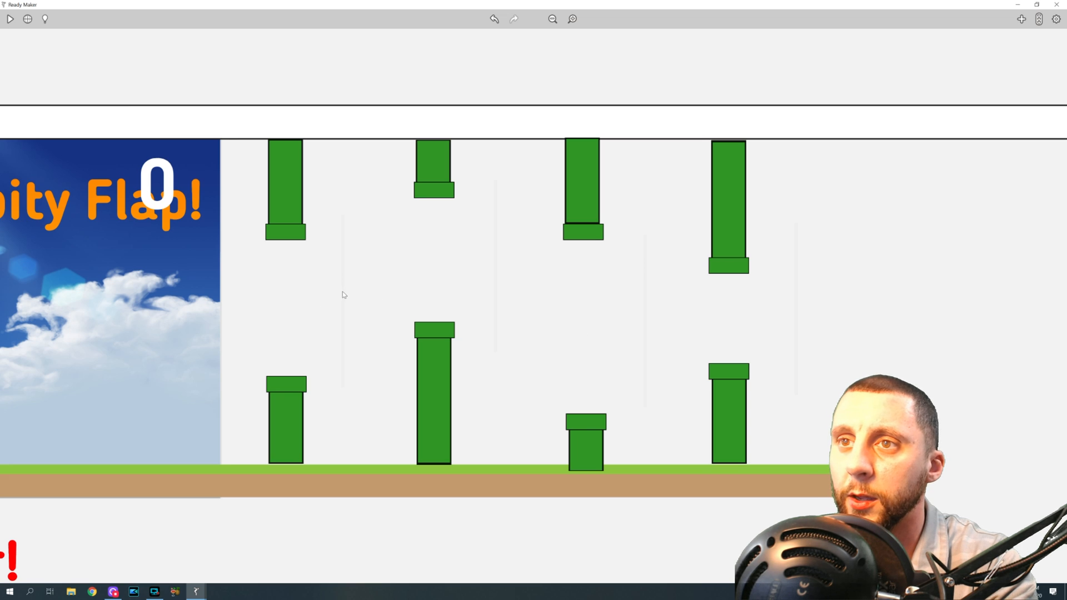
{"action": "mouse_move", "coordinate": [155, 183]}
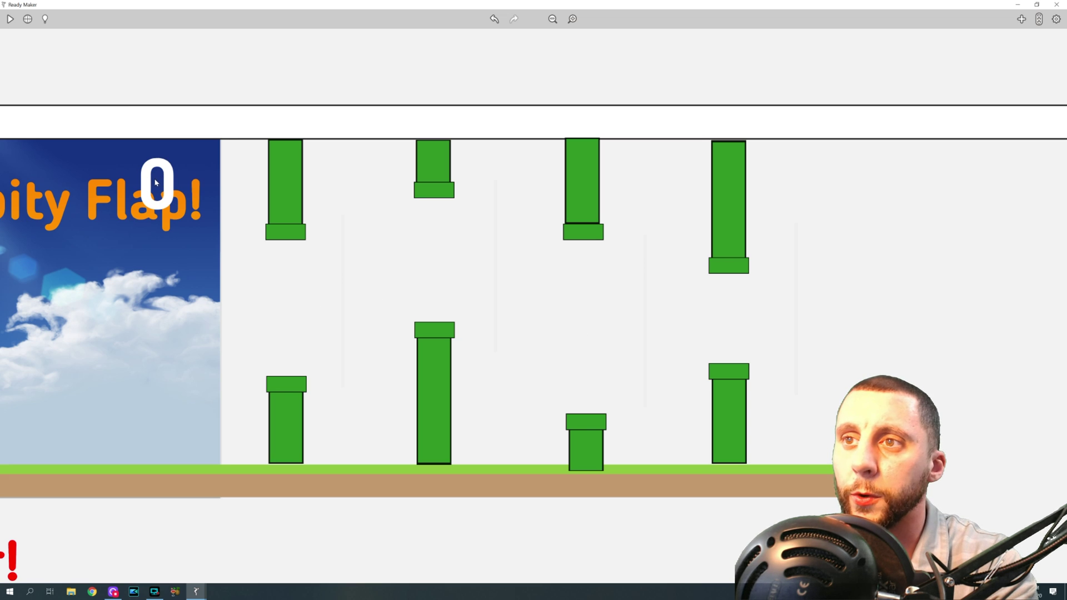
{"action": "mouse_move", "coordinate": [345, 296]}
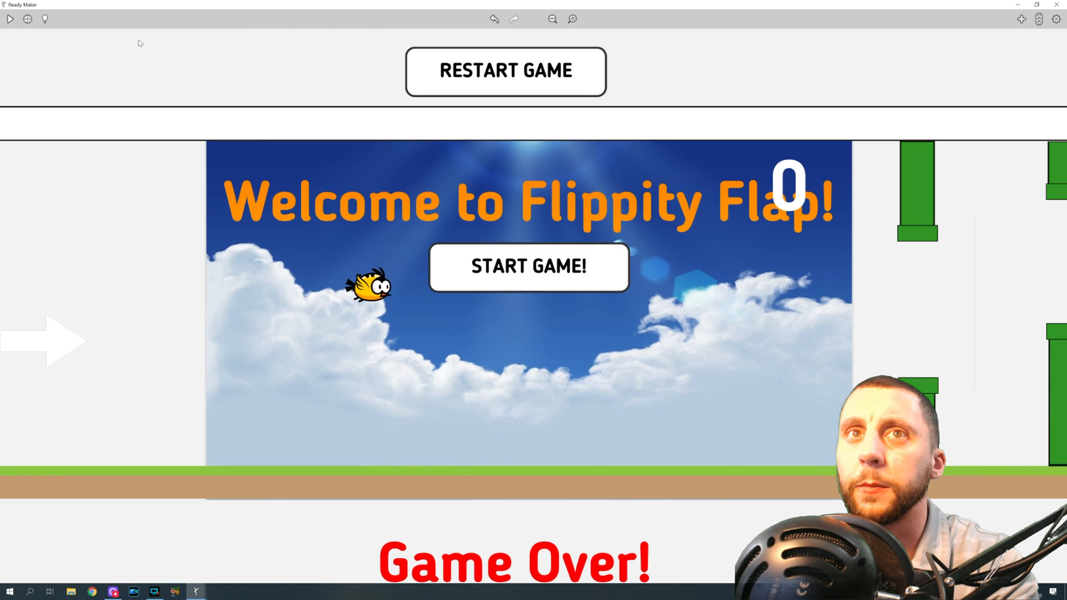
{"action": "left_click", "coordinate": [11, 21]}
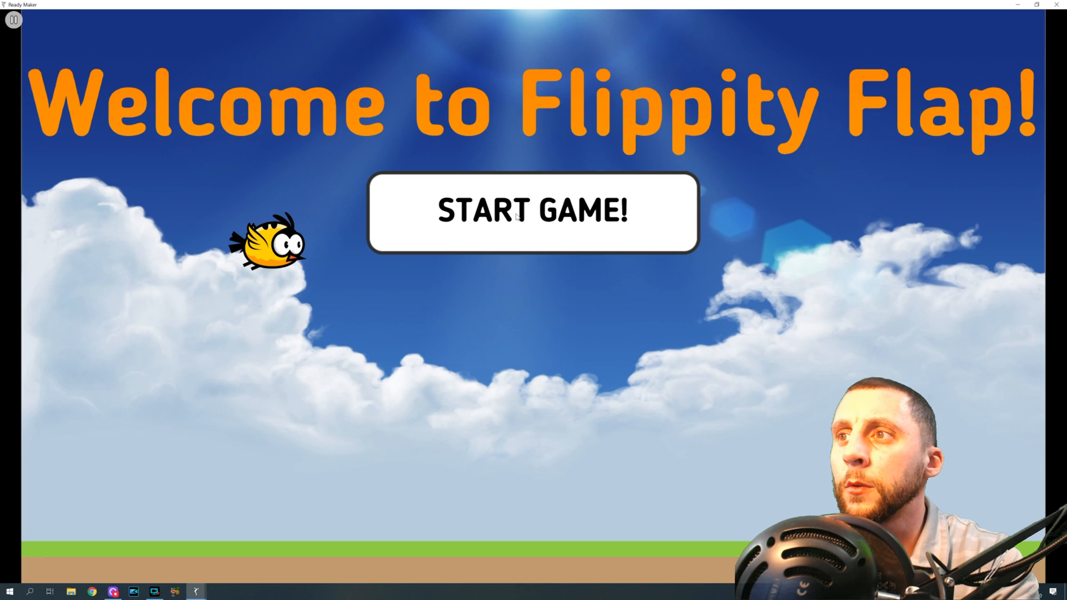
{"action": "mouse_move", "coordinate": [511, 227]}
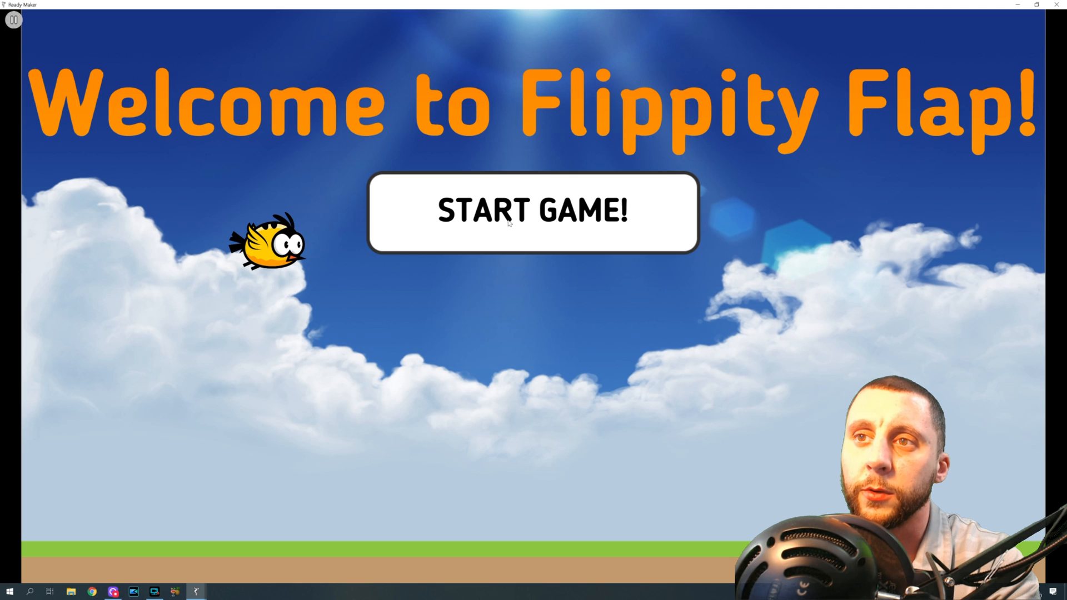
{"action": "mouse_move", "coordinate": [501, 237]}
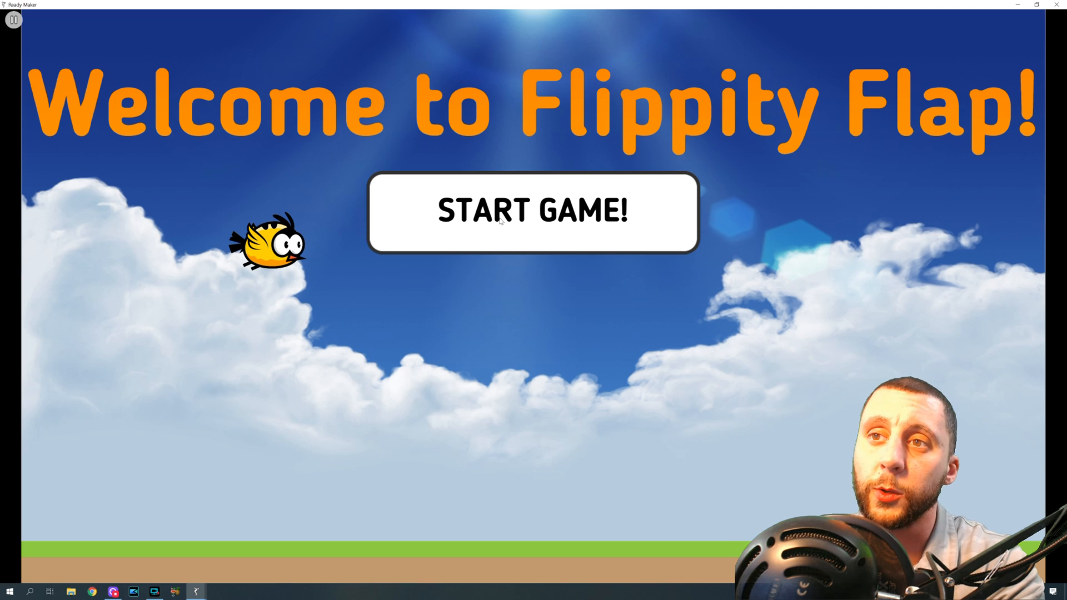
{"action": "left_click", "coordinate": [501, 220]}
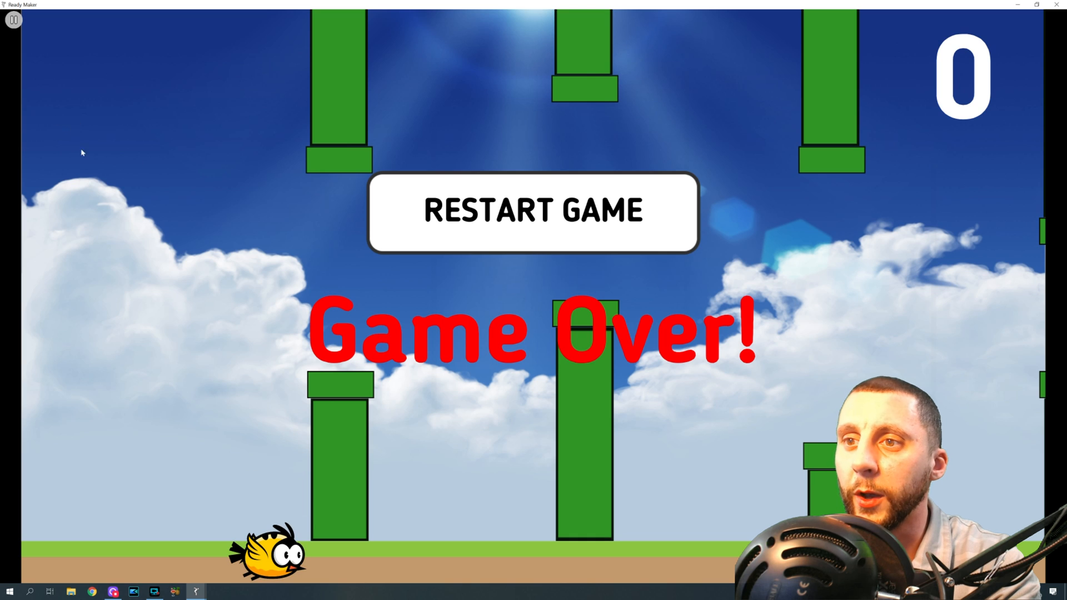
{"action": "mouse_move", "coordinate": [488, 236]}
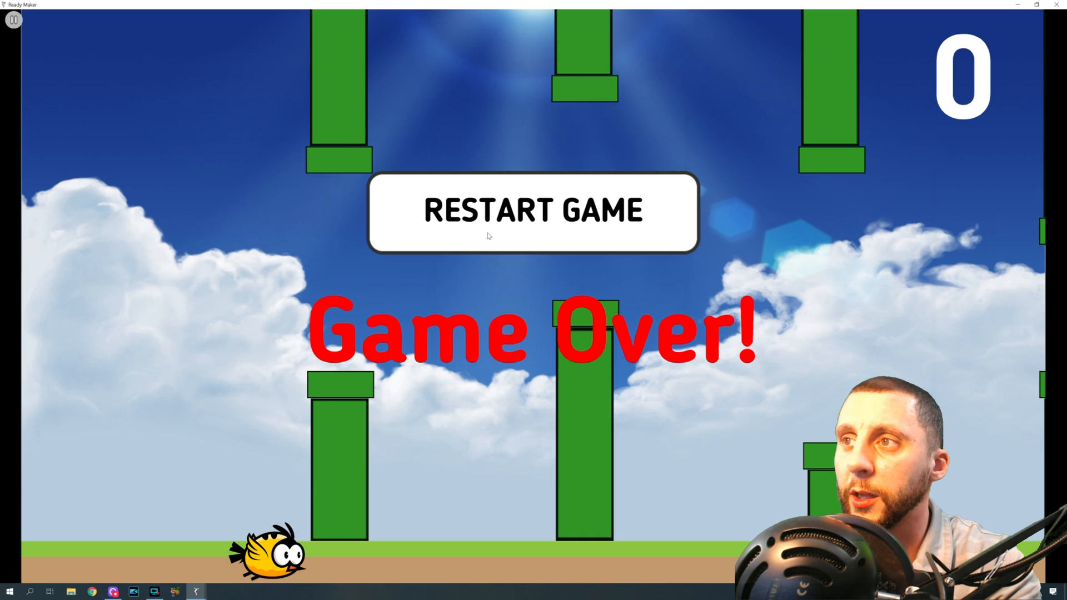
{"action": "left_click", "coordinate": [531, 211]}
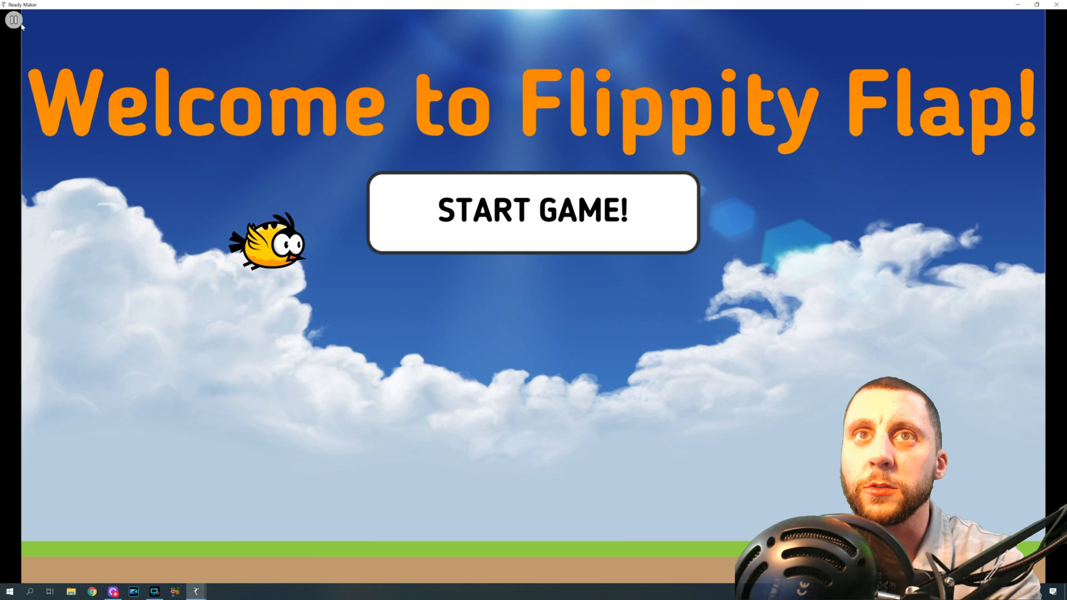
{"action": "left_click", "coordinate": [505, 212]}
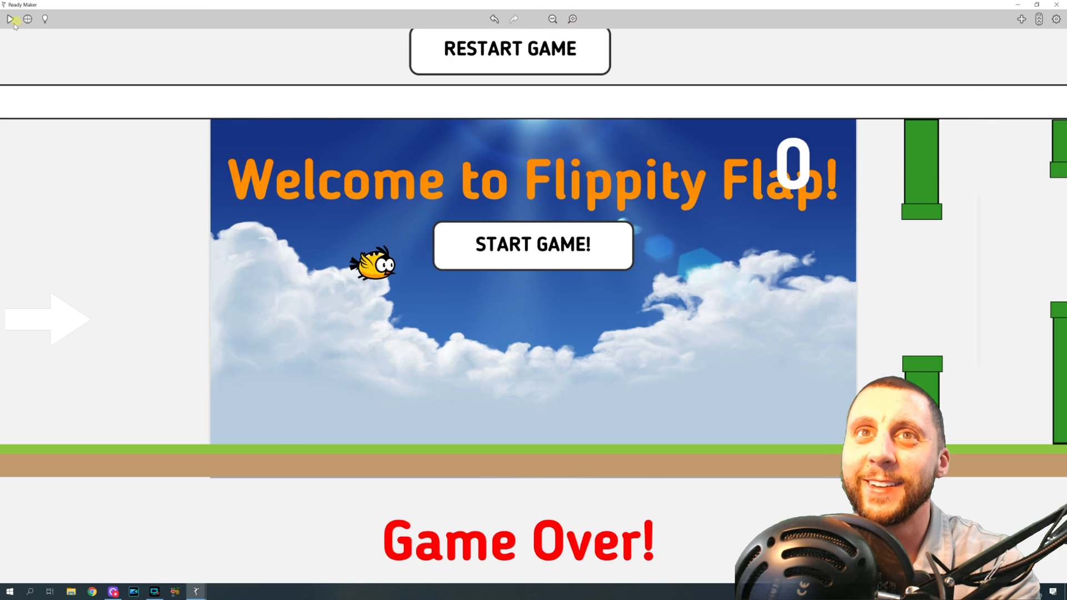
- Run the Flappy Bird example and flap the bird through a couple of pipes
{"action": "left_click", "coordinate": [12, 20]}
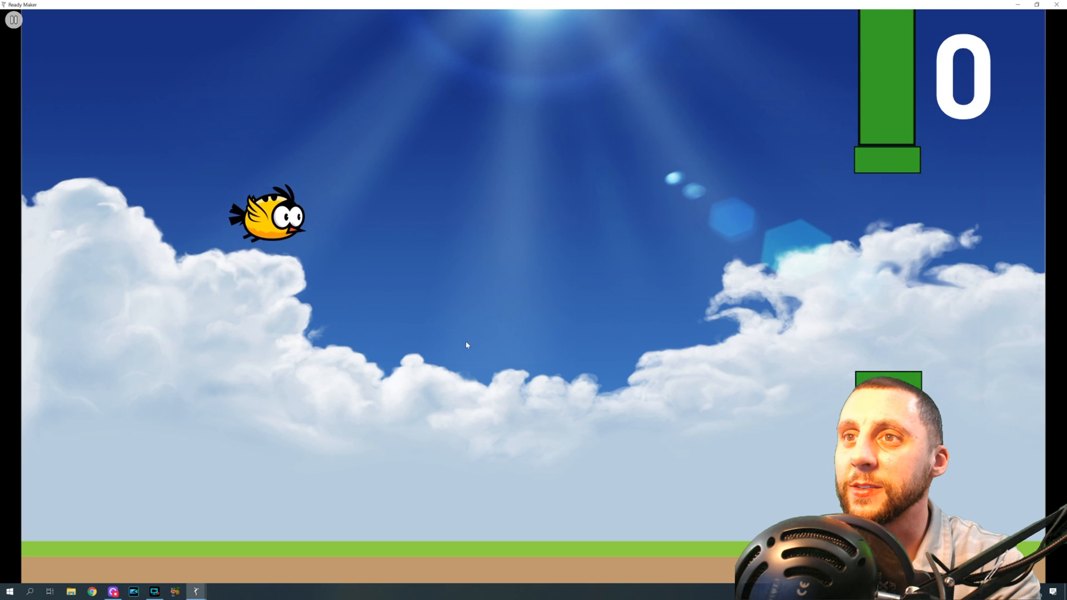
{"action": "left_click", "coordinate": [454, 344]}
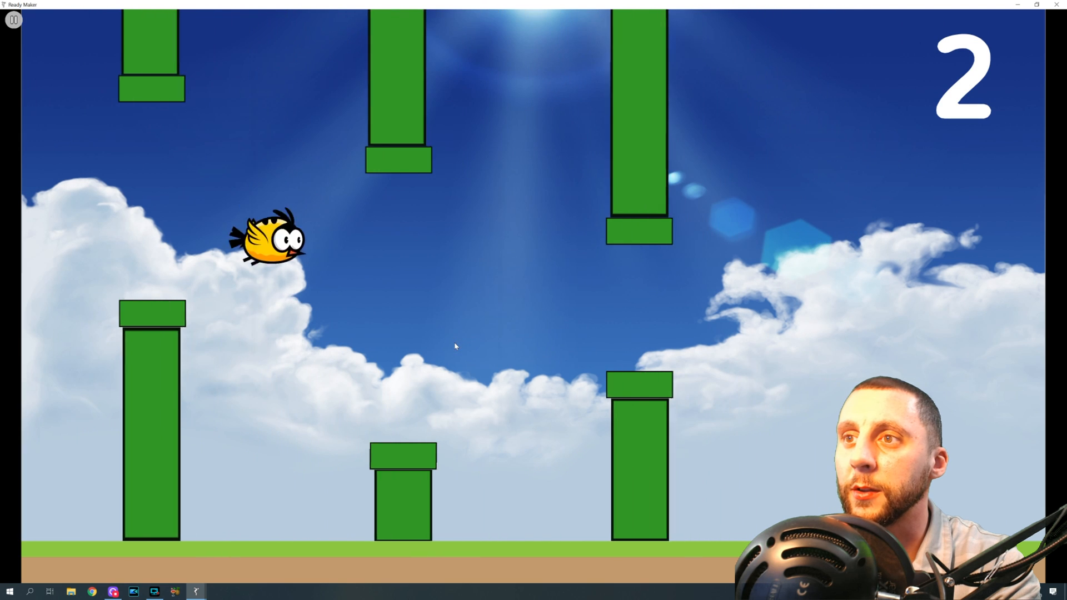
{"action": "left_click", "coordinate": [453, 343]}
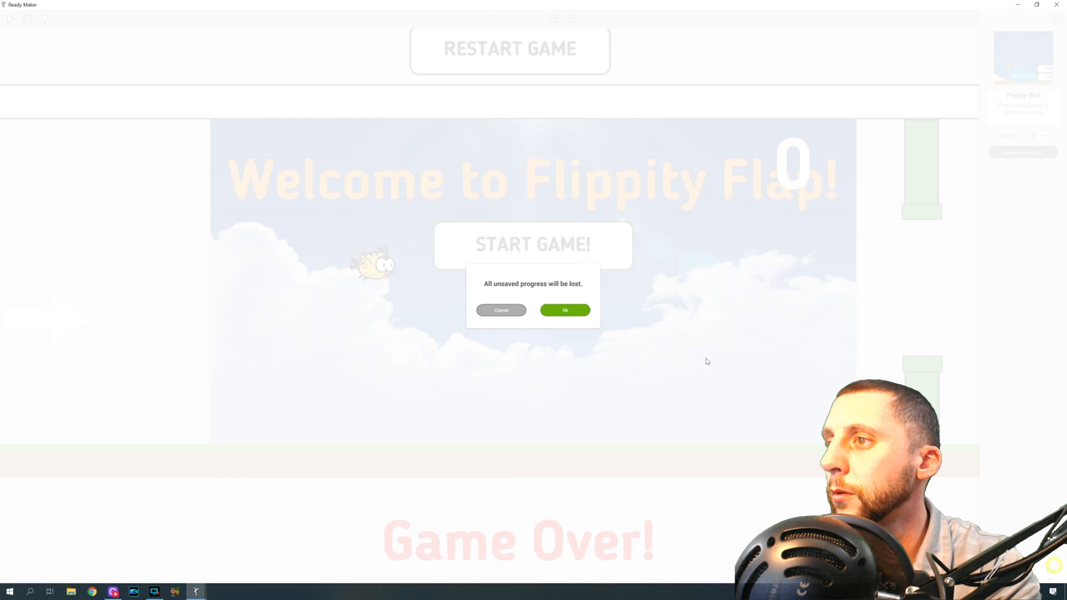
- Discard the example, start a new landscape project and search backgrounds for 'sky'
{"action": "left_click", "coordinate": [564, 310]}
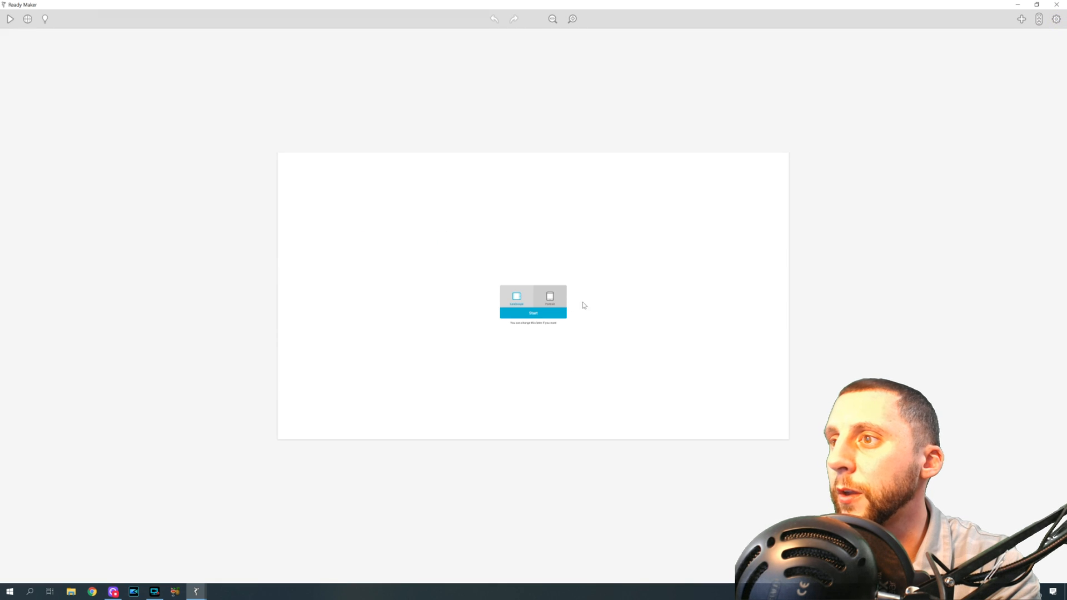
{"action": "left_click", "coordinate": [532, 312]}
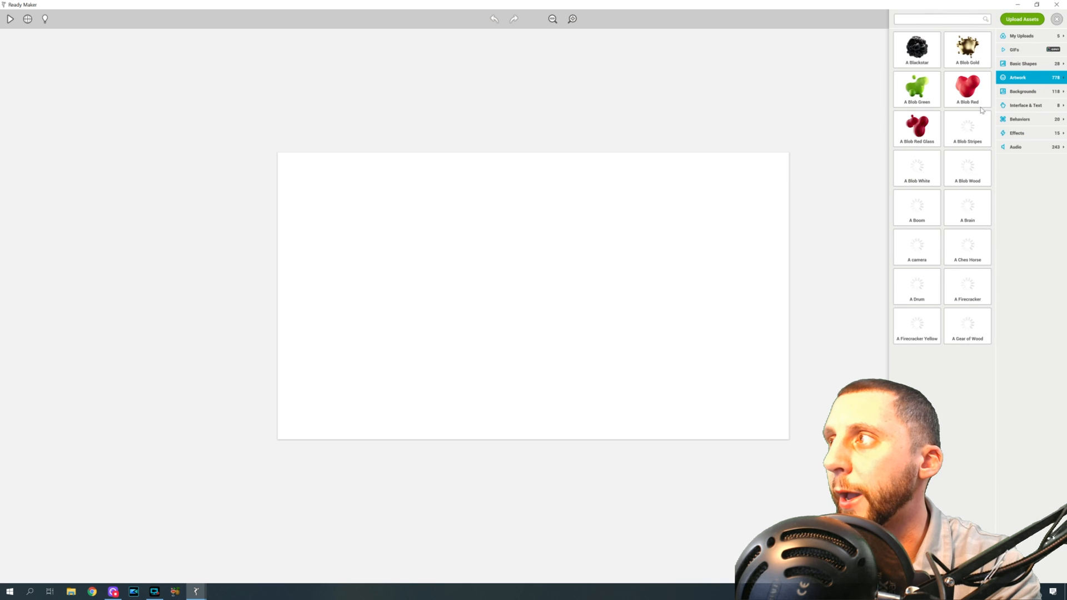
{"action": "left_click", "coordinate": [1022, 91]}
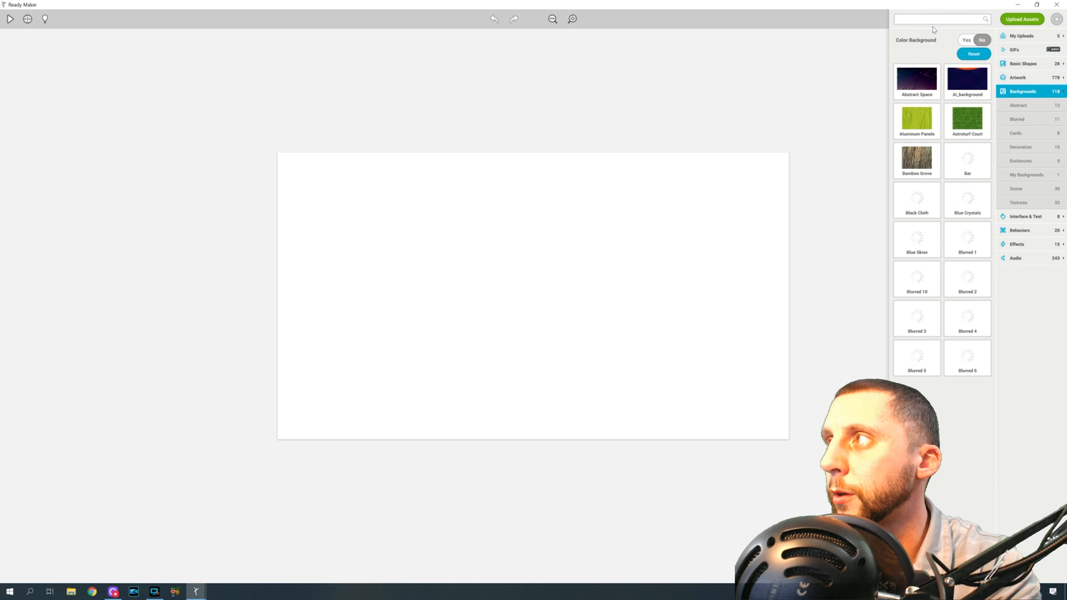
{"action": "type", "text": "sky"}
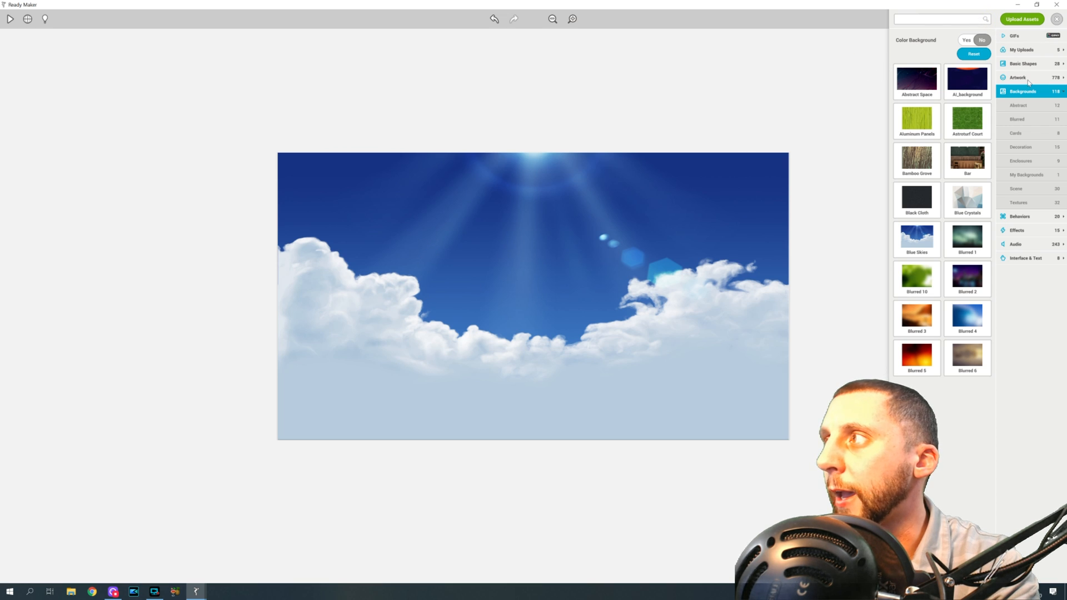
- Search the artwork library for 'bird', then switch over to the web browser
{"action": "left_click", "coordinate": [1018, 78]}
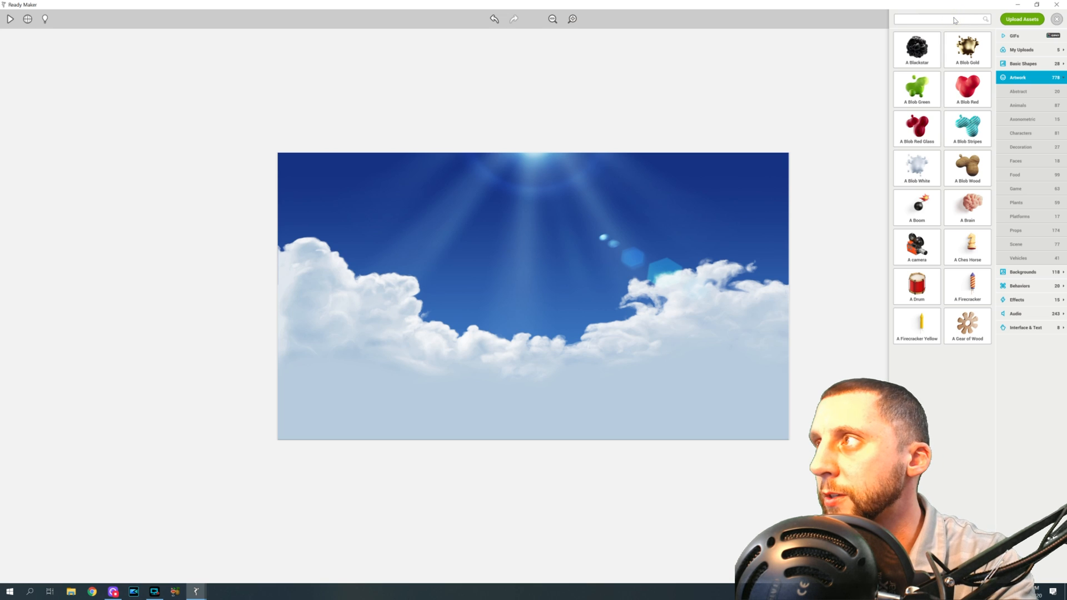
{"action": "type", "text": "bird"}
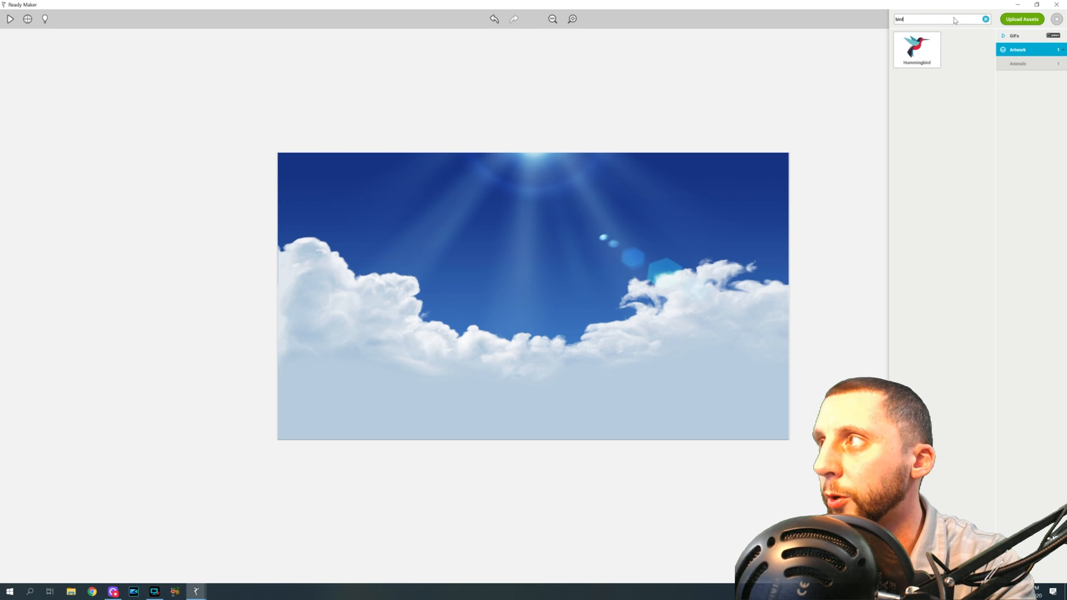
{"action": "left_click", "coordinate": [985, 20]}
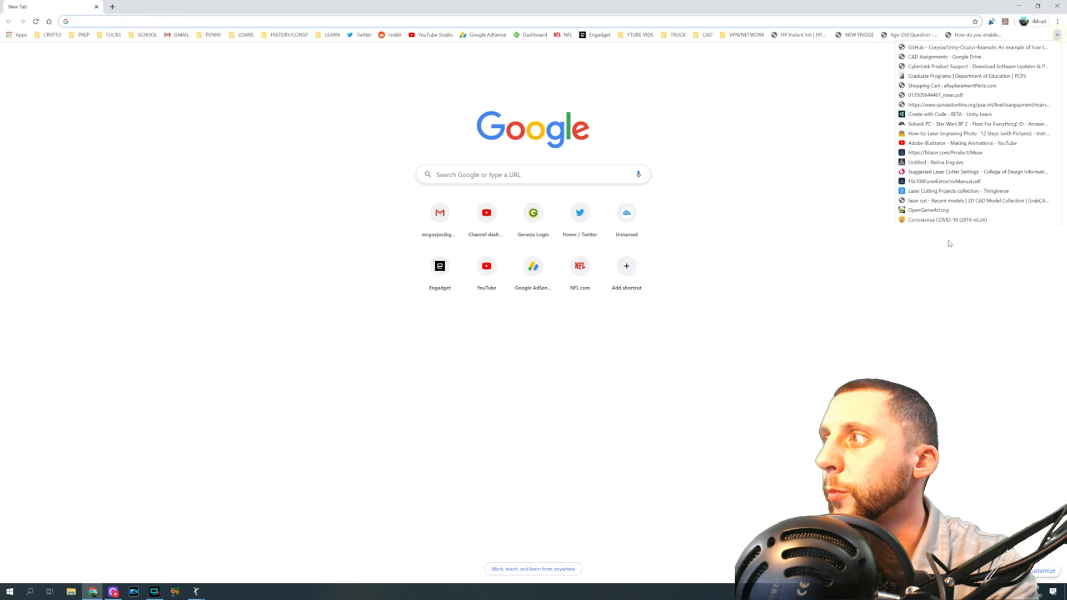
- Load OpenGameArt.org in Chrome, then return to Ready Maker
{"action": "left_click", "coordinate": [947, 219]}
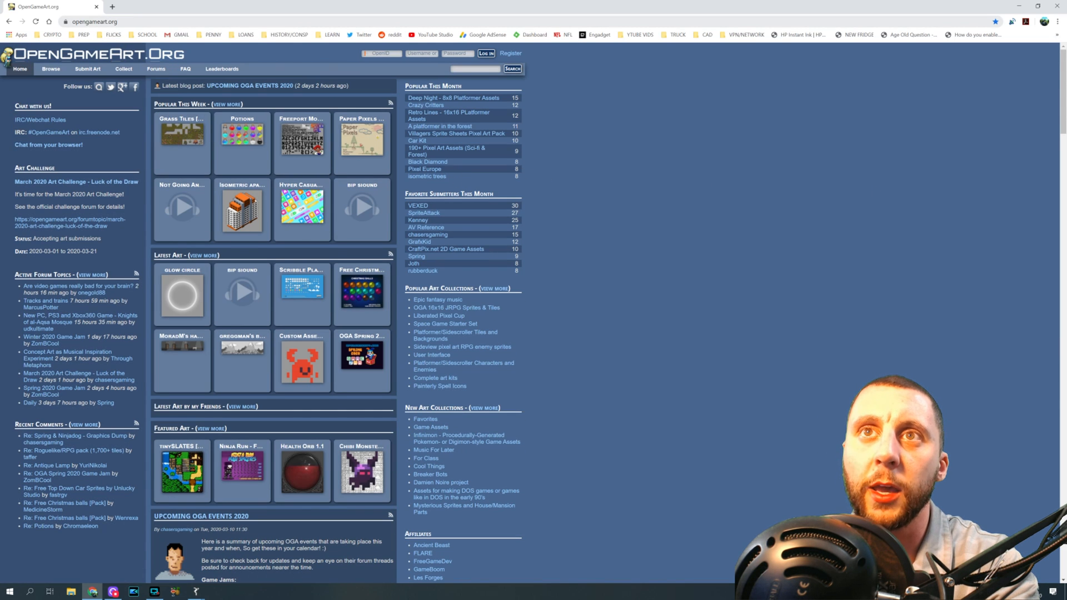
{"action": "left_click", "coordinate": [478, 69]}
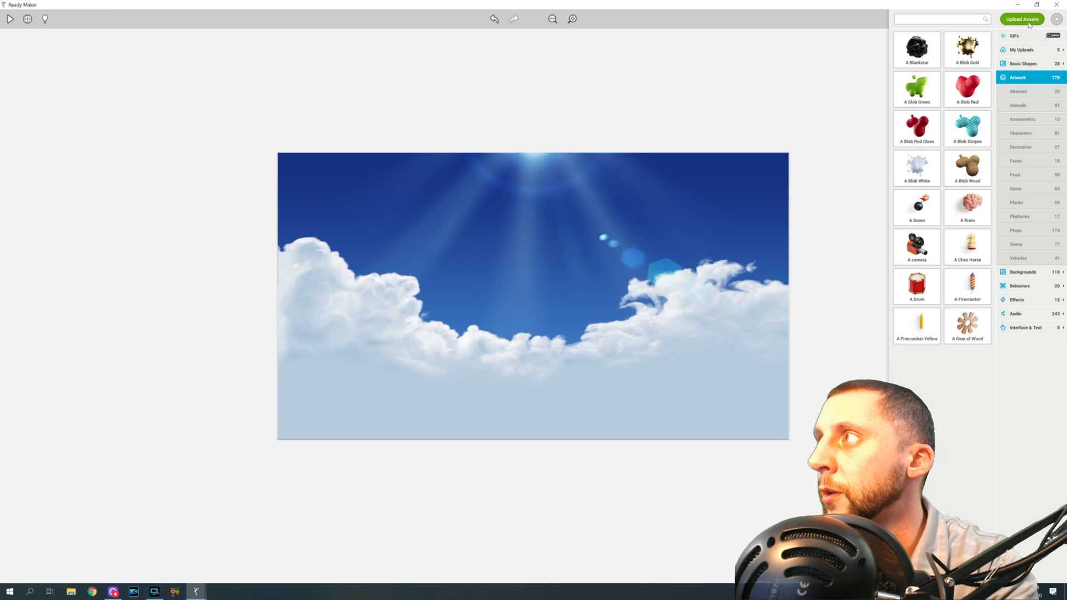
- Upload my own artwork, browsing to the downloaded flappy bird sprite folder
{"action": "left_click", "coordinate": [1025, 17]}
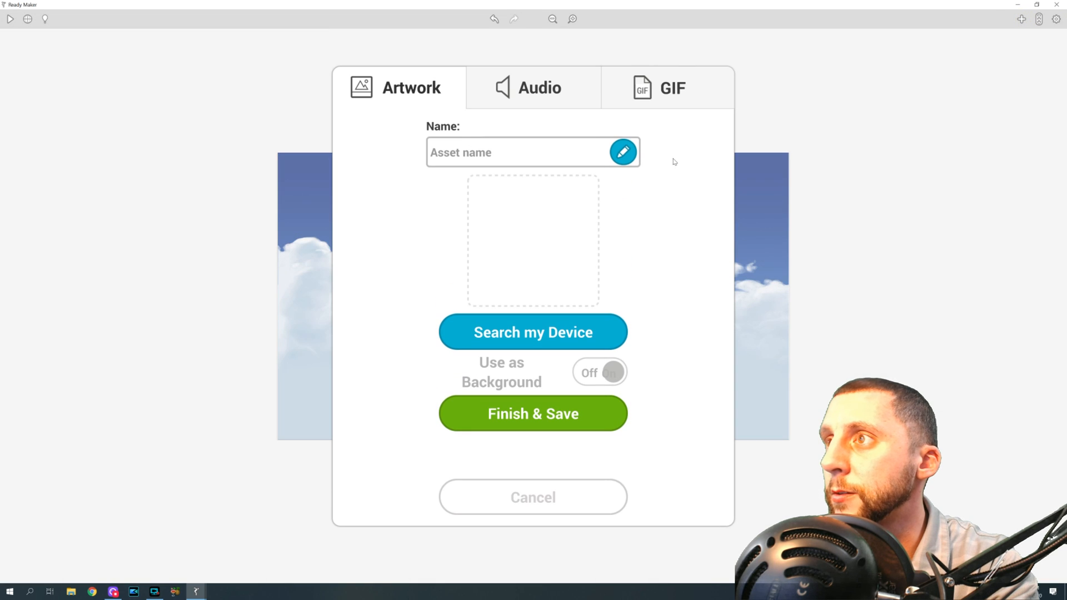
{"action": "left_click", "coordinate": [533, 332]}
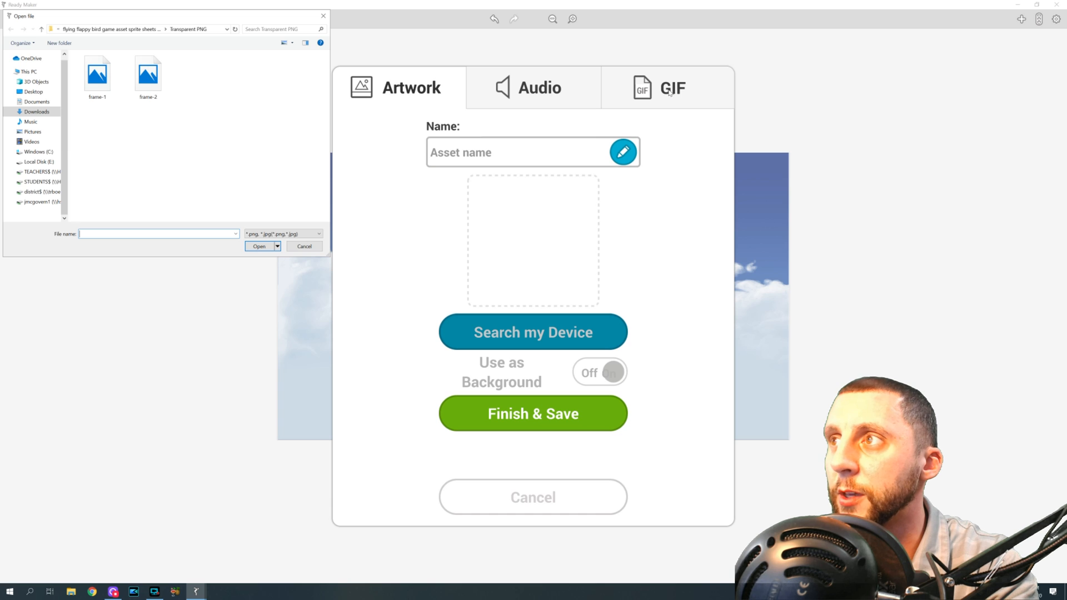
{"action": "left_click", "coordinate": [98, 76]}
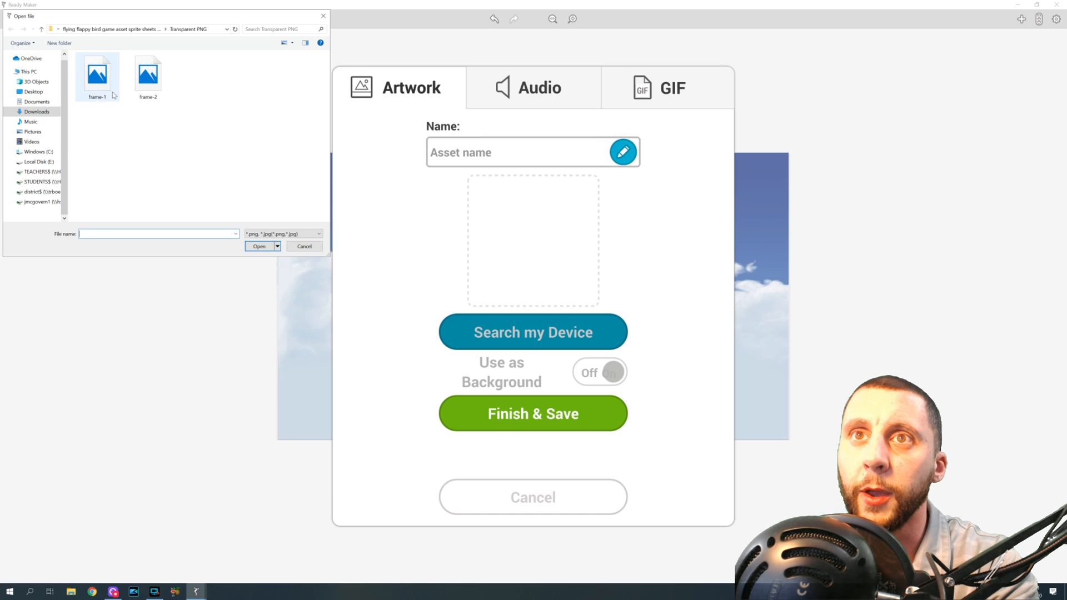
{"action": "left_click", "coordinate": [35, 111]}
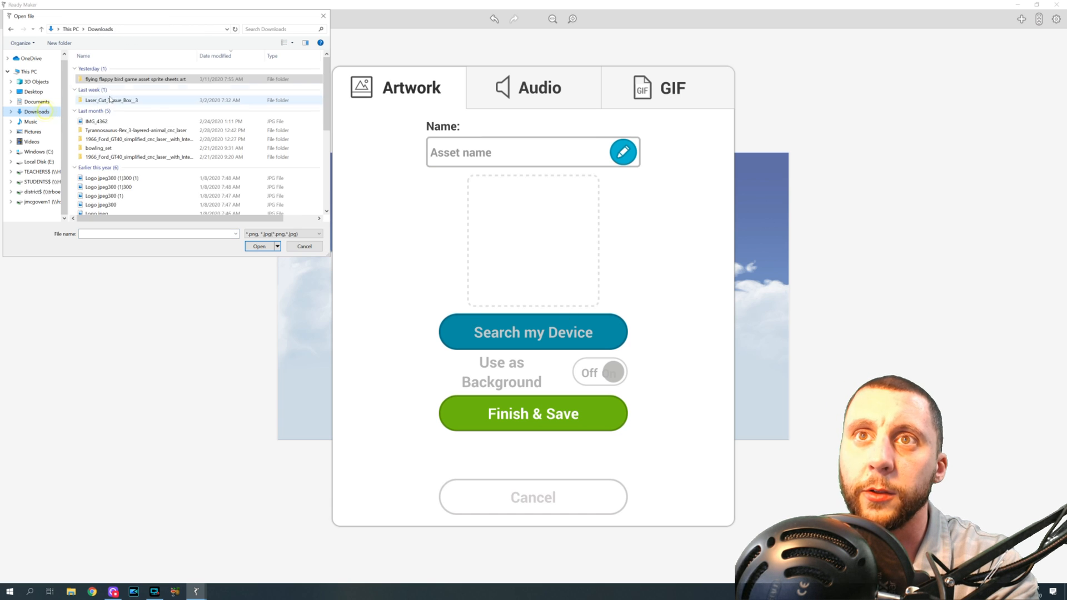
{"action": "double_click", "coordinate": [140, 78]}
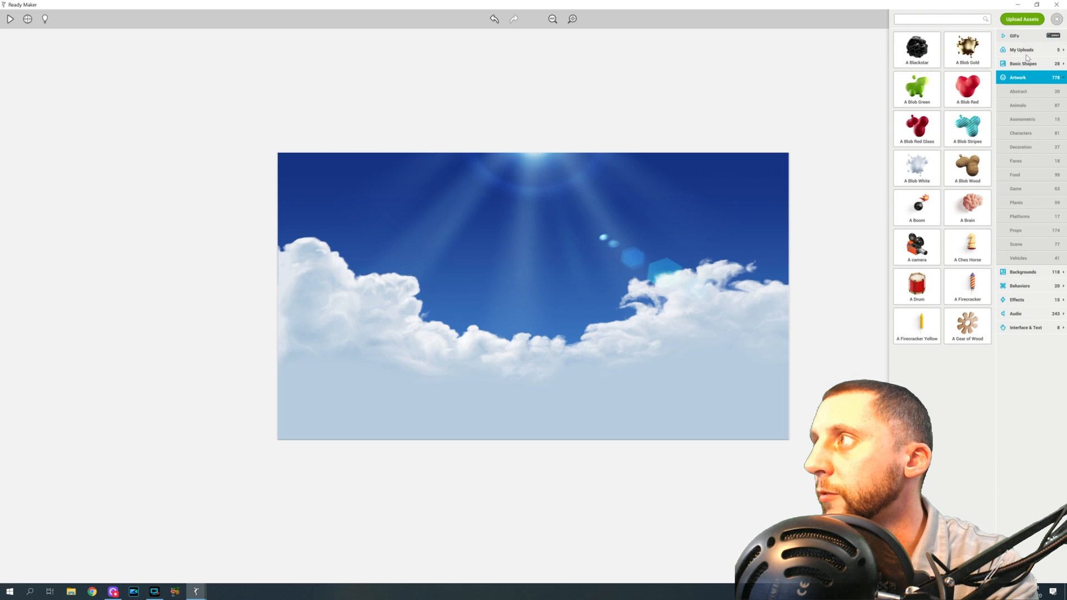
- Place the bird sprite frame-1 on the sky and select it for editing
{"action": "left_click", "coordinate": [1013, 50]}
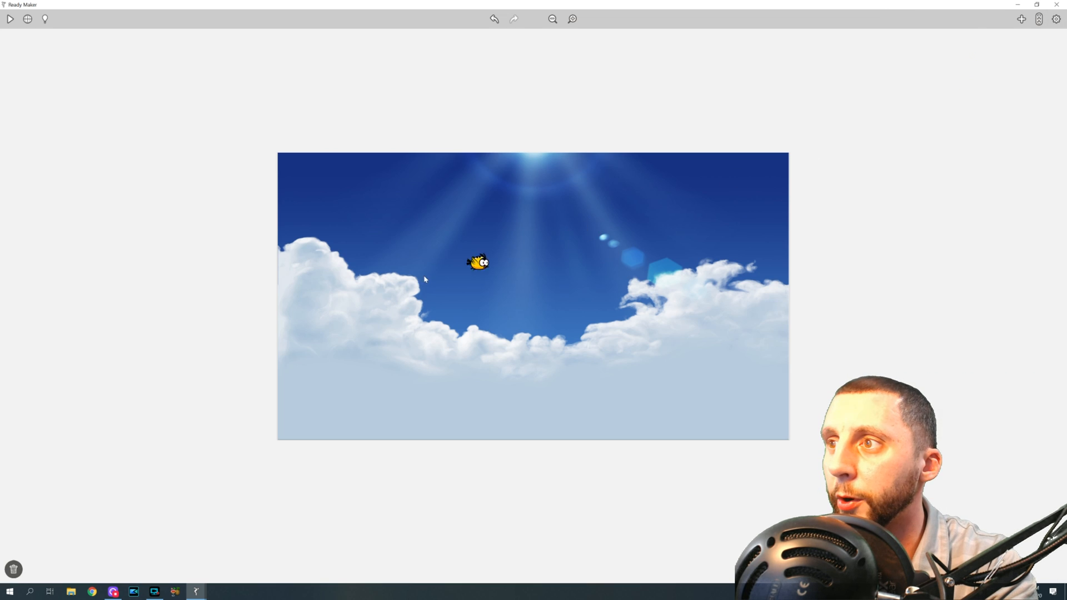
{"action": "left_click", "coordinate": [478, 271]}
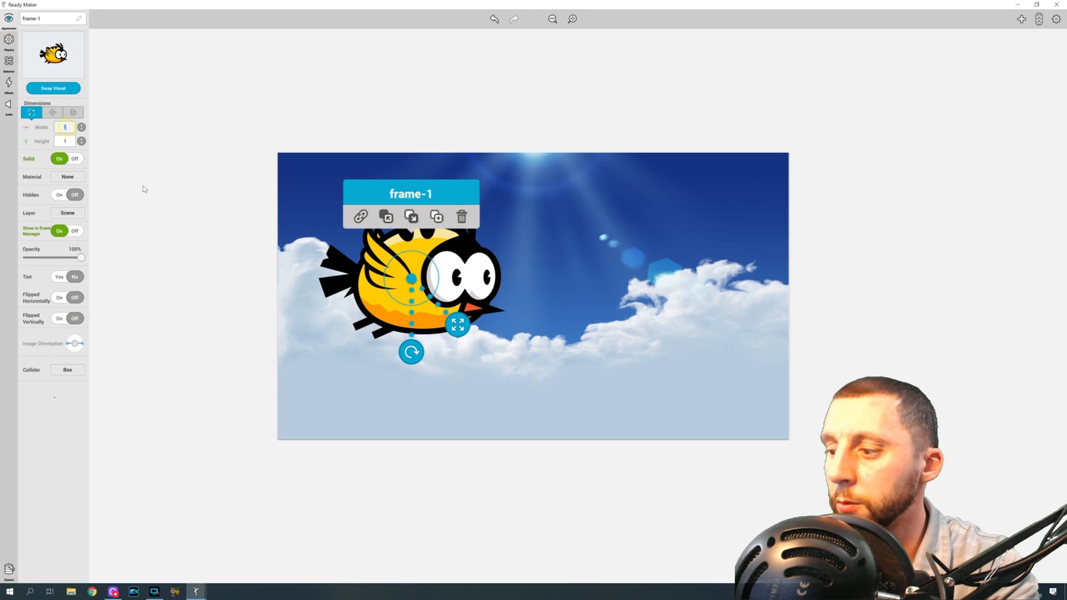
- Scale the sprite to 0.25 and rename it from frame-1 to 'bird'
{"action": "type", "text": "25"}
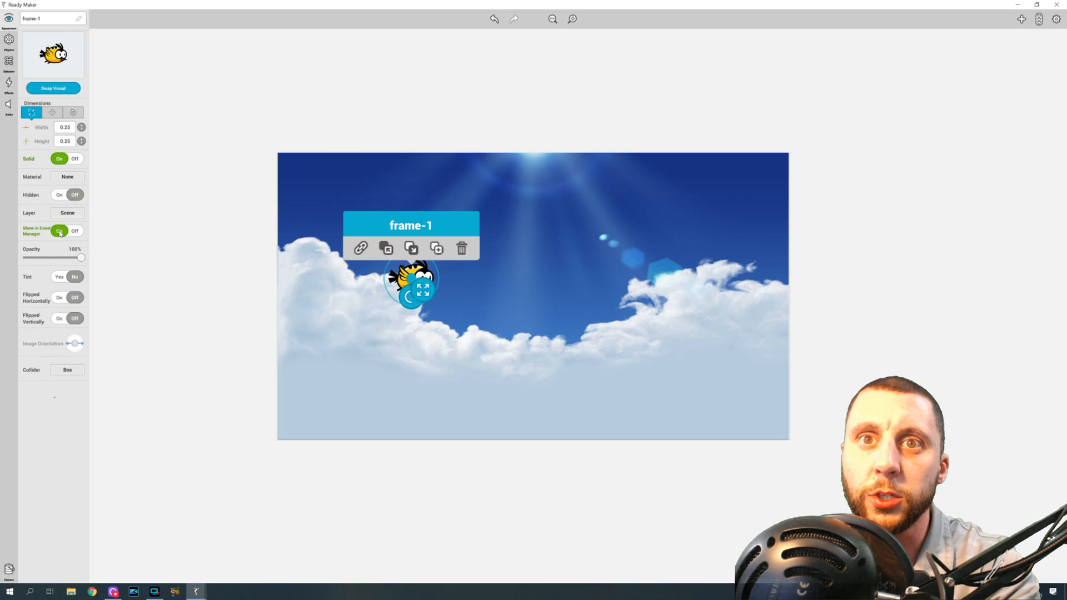
{"action": "left_click", "coordinate": [59, 231]}
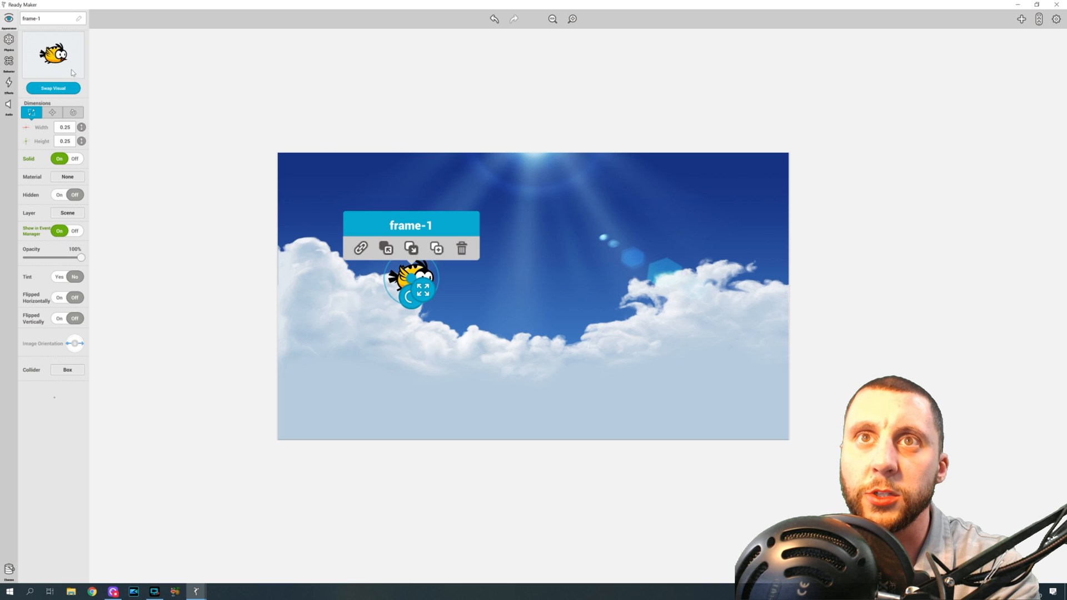
{"action": "type", "text": "bird"}
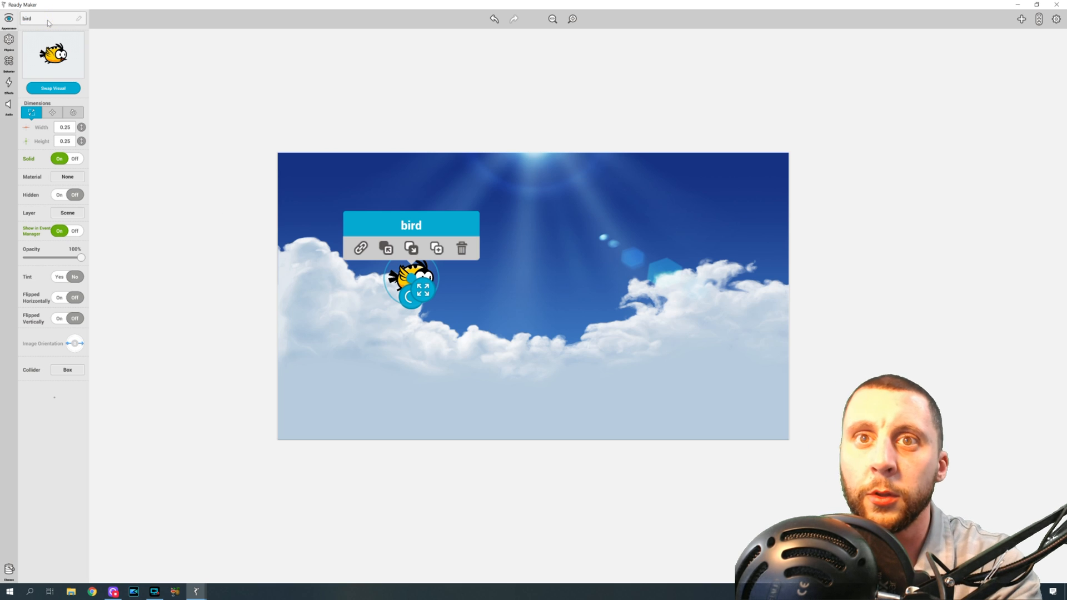
{"action": "mouse_move", "coordinate": [89, 382]}
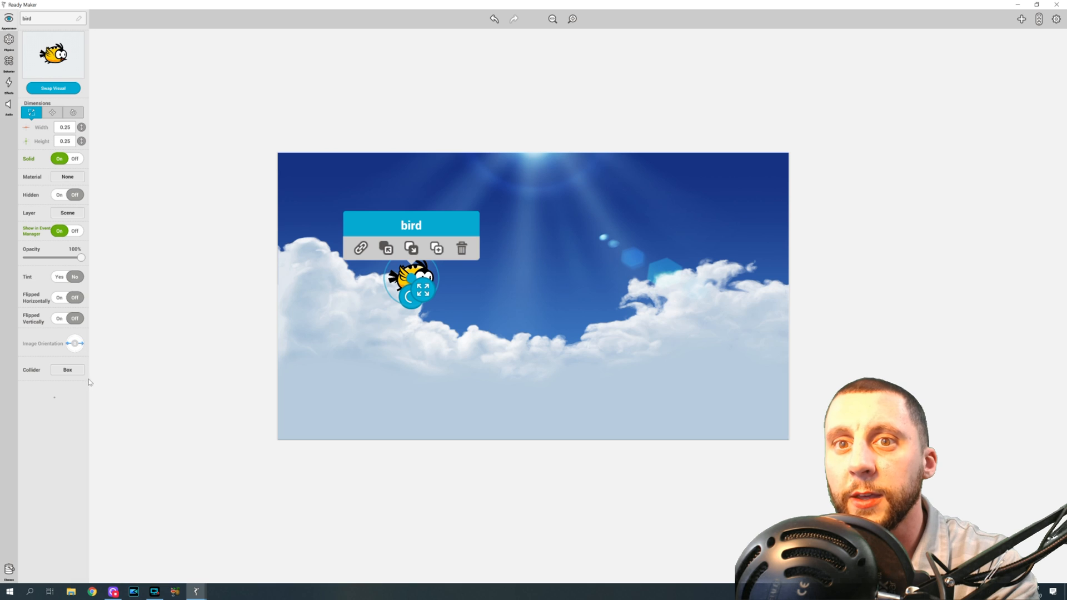
{"action": "left_click", "coordinate": [8, 66]}
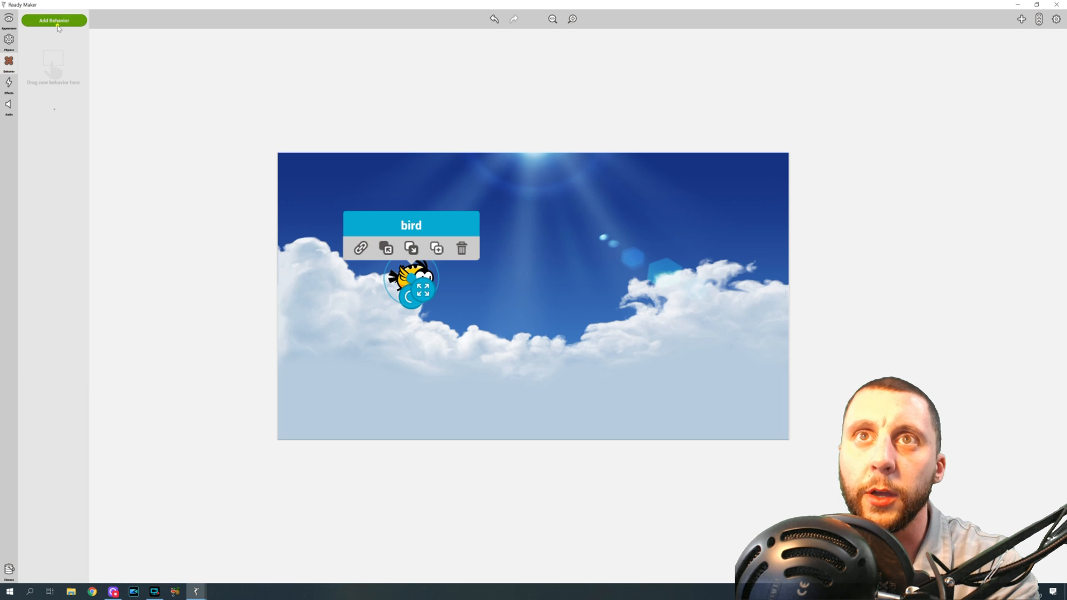
- Add a Control Pad behaviour limited to Up & Down and run the game to test it
{"action": "left_click", "coordinate": [54, 21]}
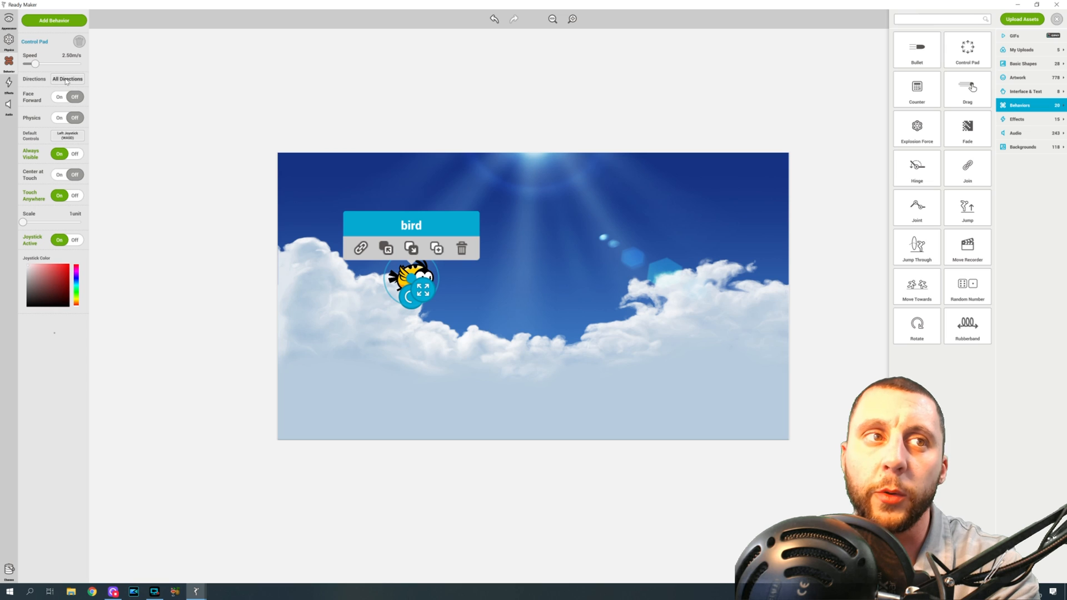
{"action": "left_click", "coordinate": [66, 79]}
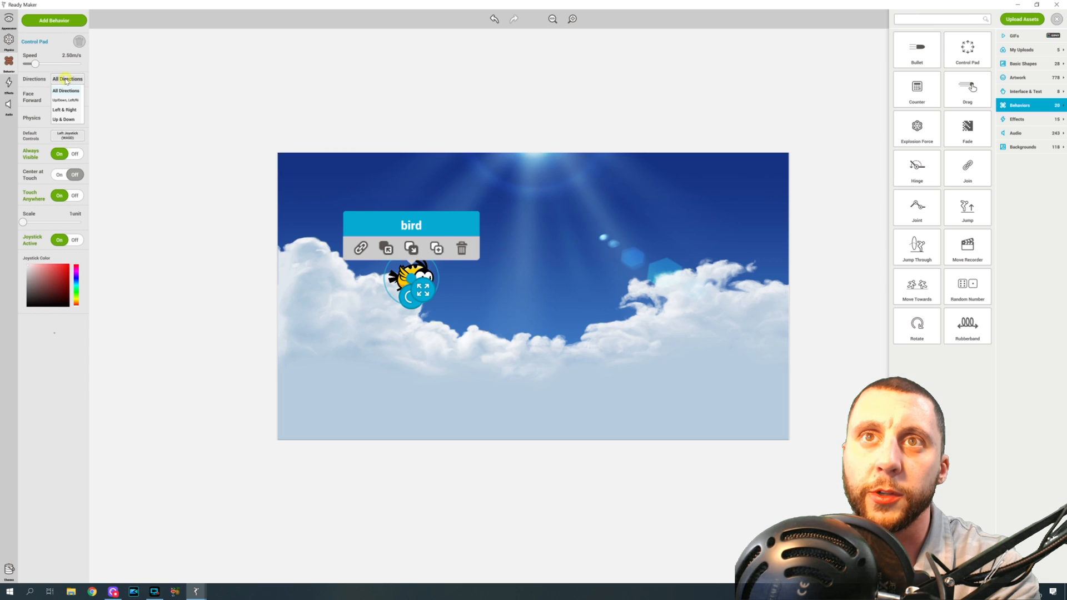
{"action": "left_click", "coordinate": [65, 120]}
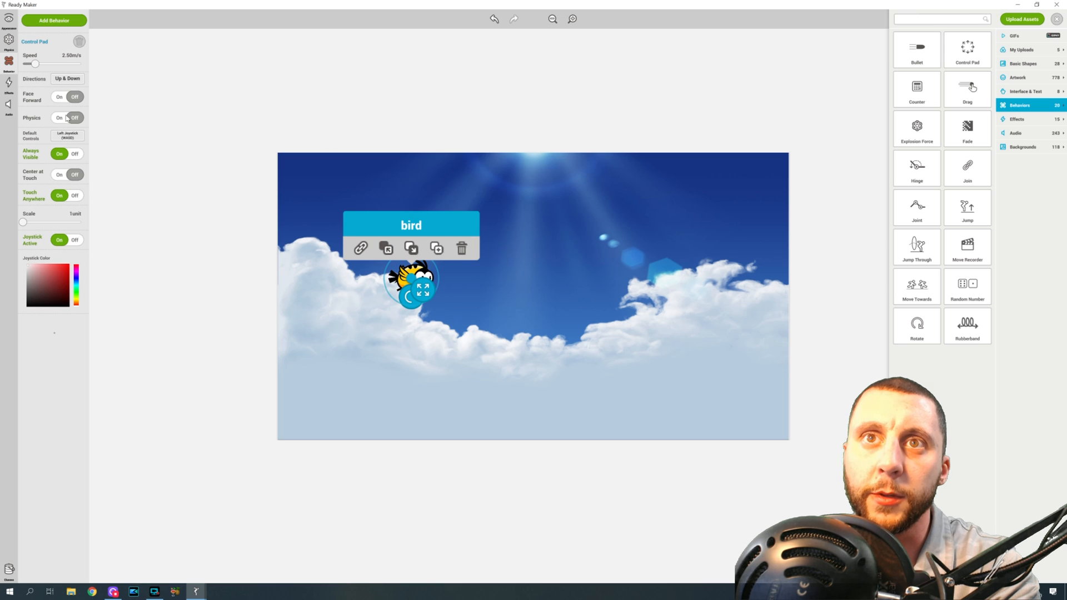
{"action": "left_click", "coordinate": [67, 134]}
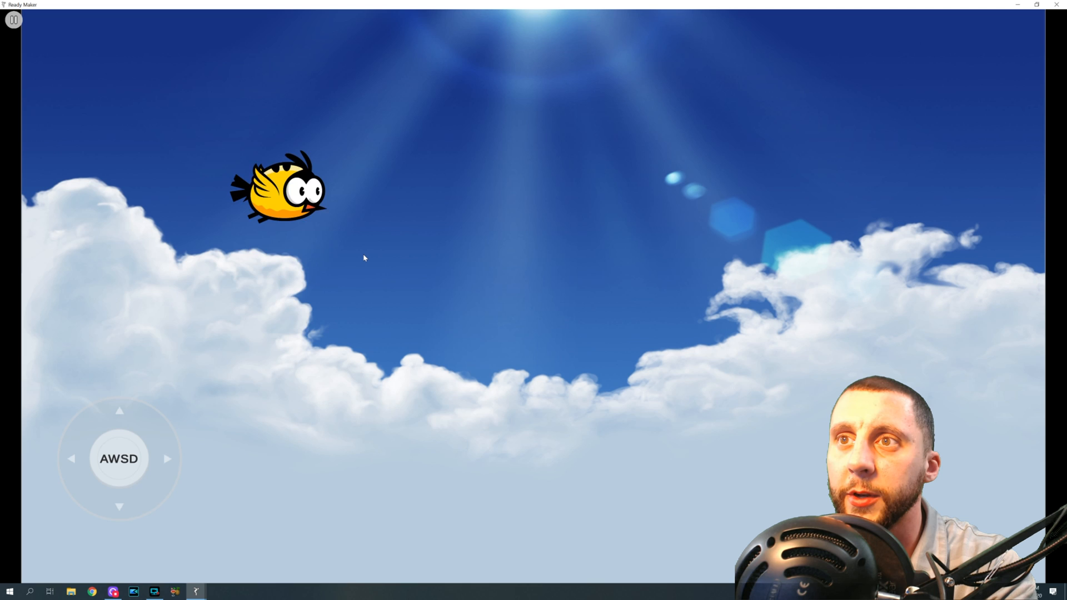
- Stop the test and select the Flappy Bird object in the finished Flippity Flap game for reference
{"action": "left_click", "coordinate": [13, 20]}
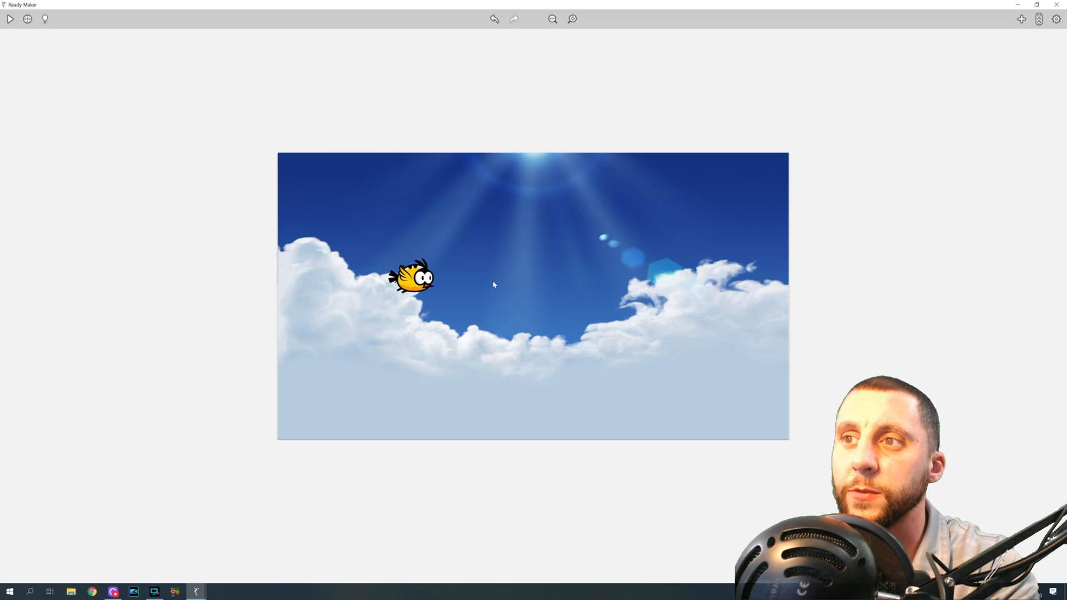
{"action": "mouse_move", "coordinate": [503, 274]}
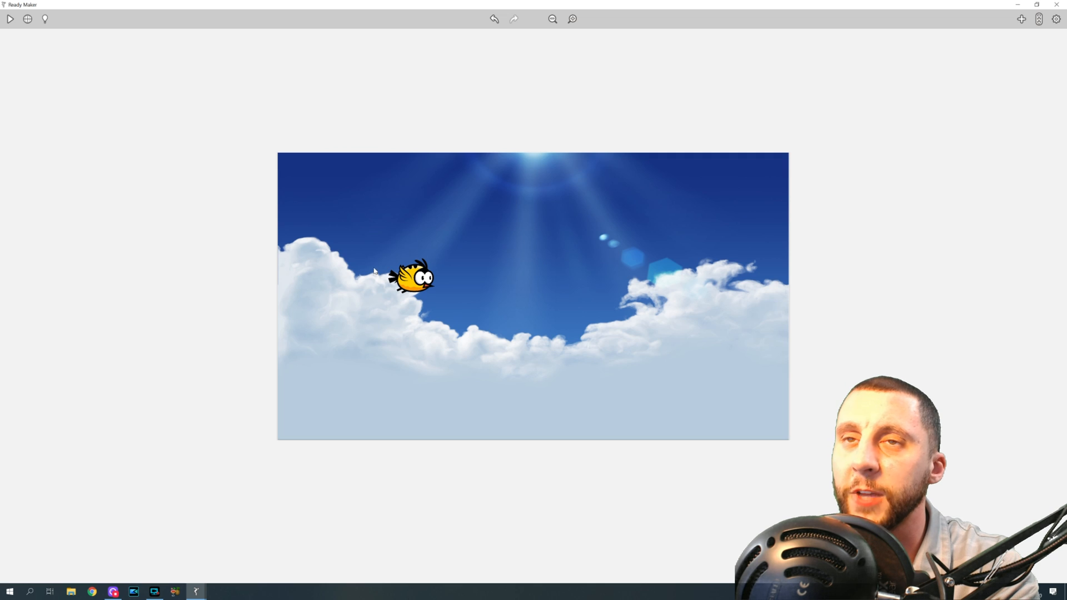
{"action": "left_click", "coordinate": [411, 286]}
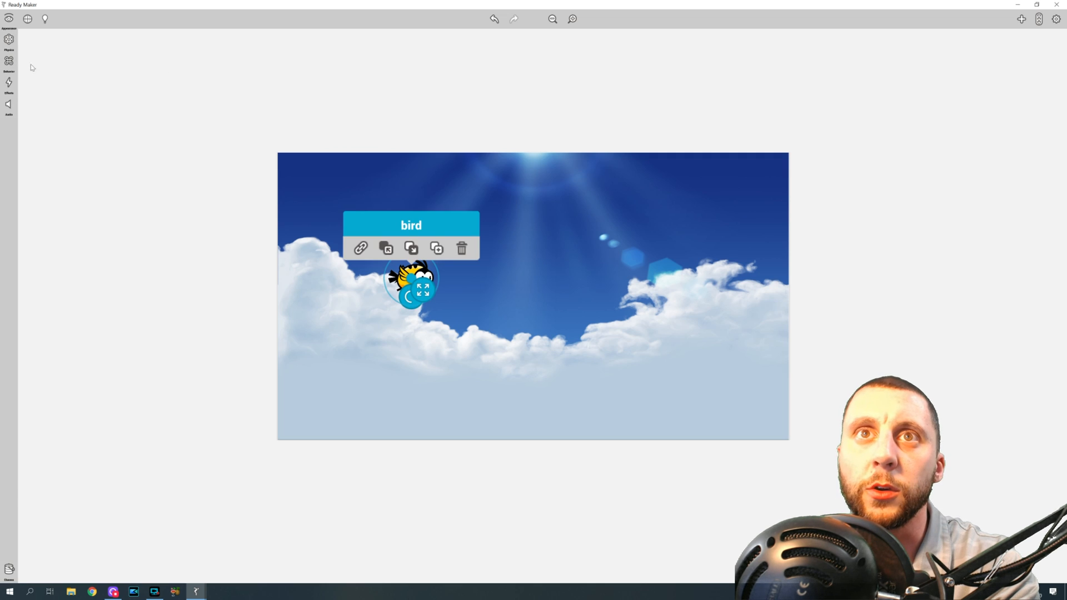
{"action": "left_click", "coordinate": [9, 60]}
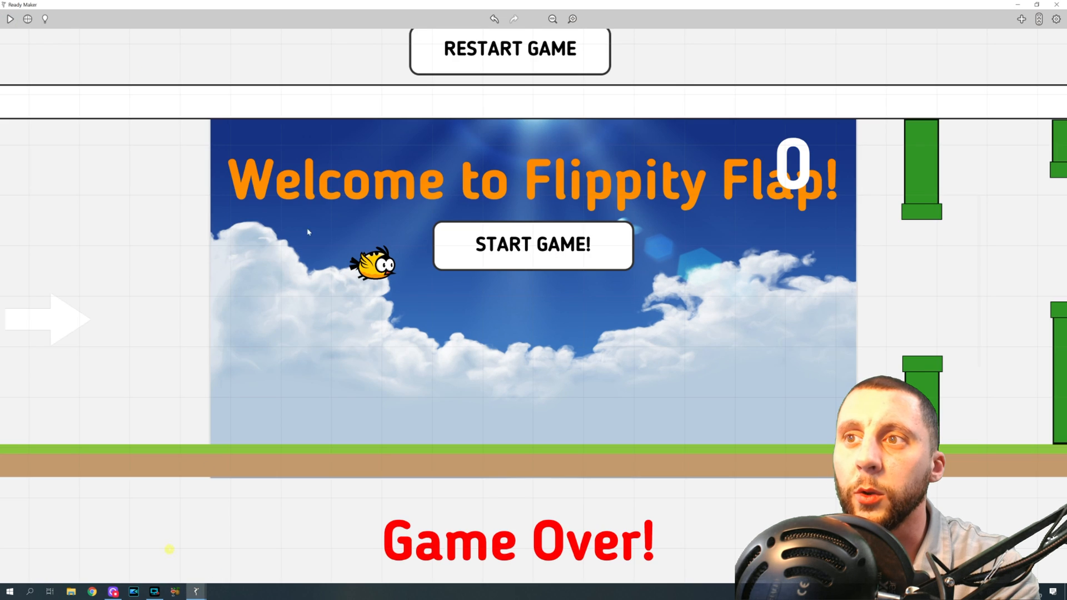
{"action": "left_click", "coordinate": [376, 272]}
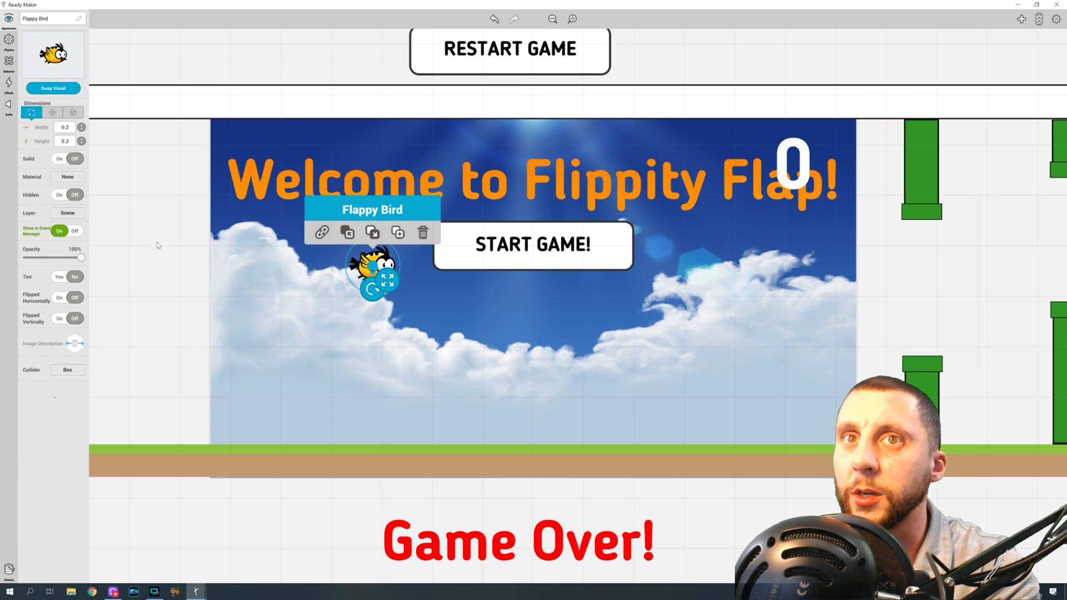
{"action": "mouse_move", "coordinate": [115, 186]}
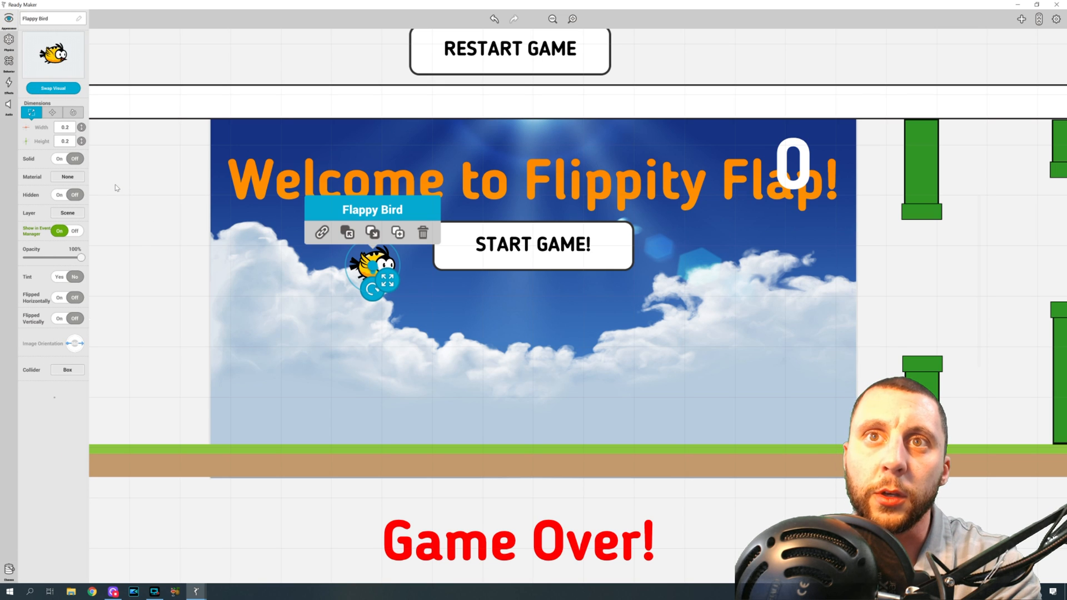
- Switch back to the new bird game project
{"action": "left_click", "coordinate": [7, 59]}
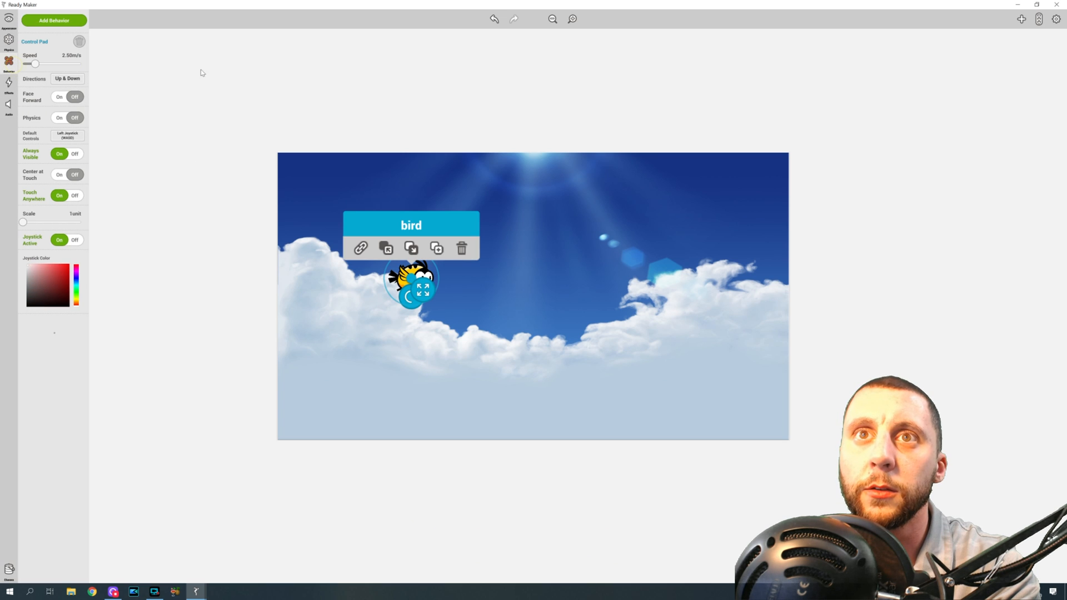
{"action": "mouse_move", "coordinate": [69, 111]}
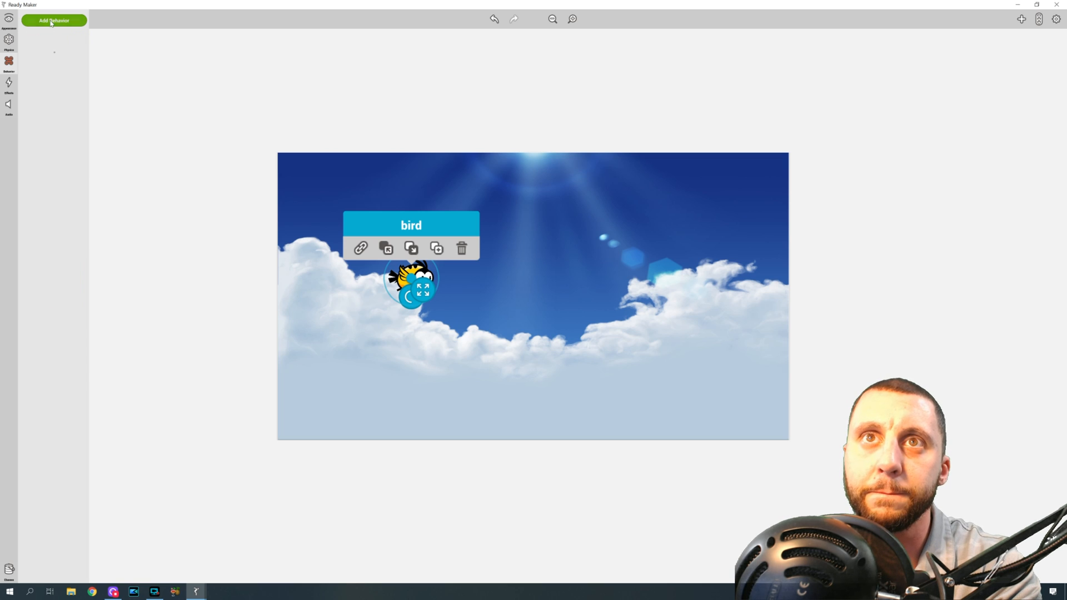
- Add Stay in Frame to the bird with Reaction Stop and 100px padding
{"action": "left_click", "coordinate": [54, 20]}
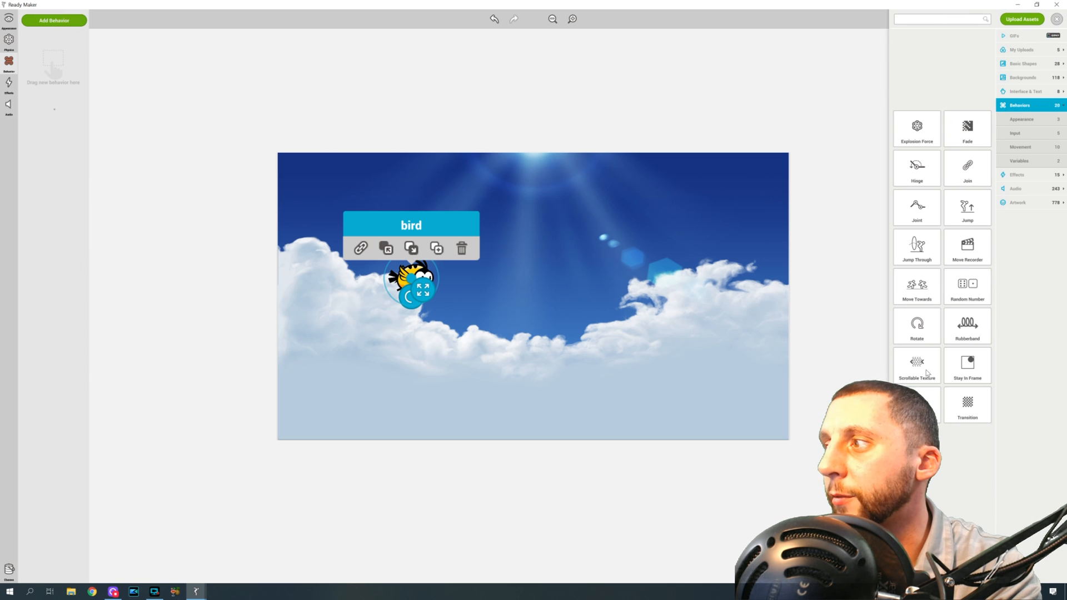
{"action": "left_click", "coordinate": [967, 365]}
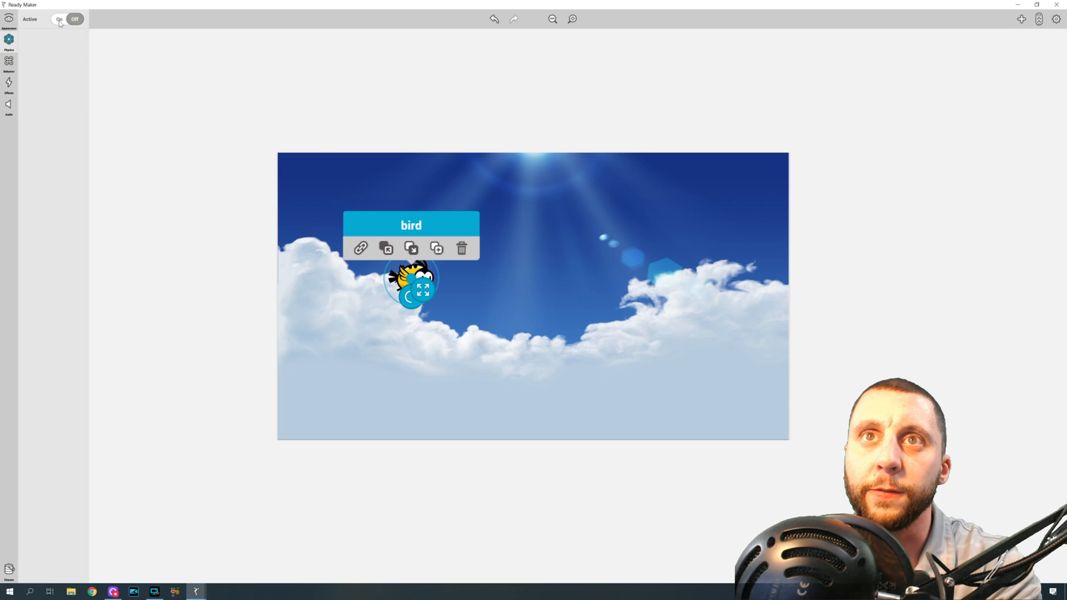
{"action": "left_click", "coordinate": [9, 67]}
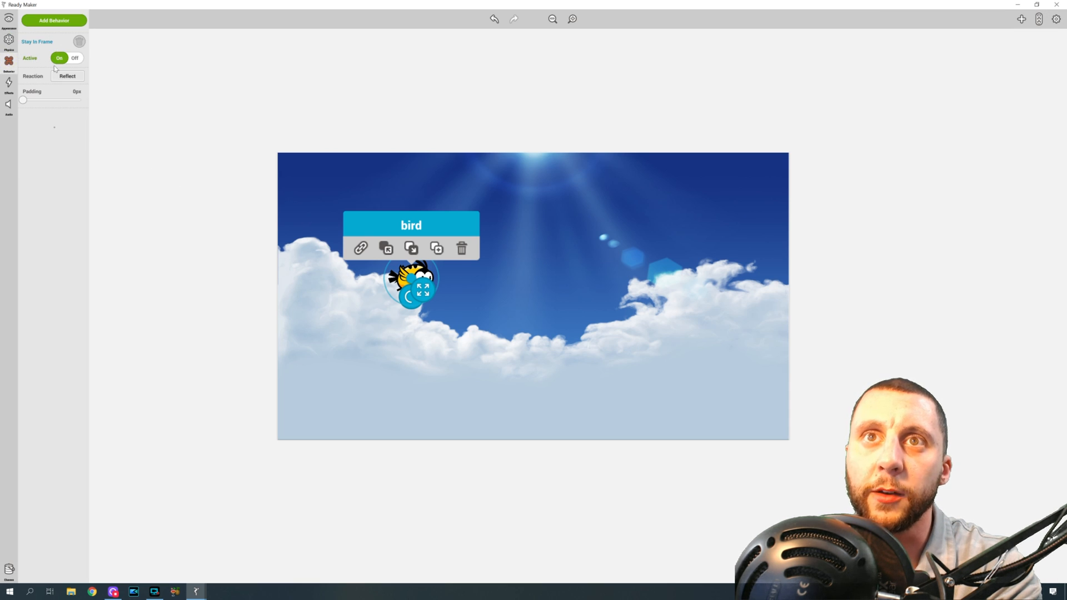
{"action": "left_click", "coordinate": [67, 76]}
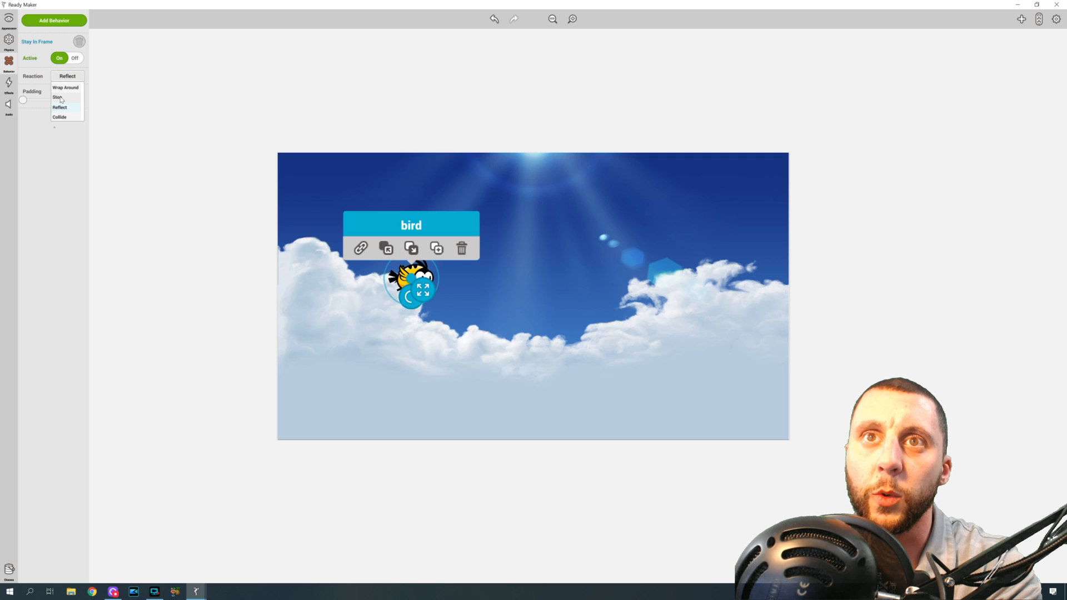
{"action": "left_click", "coordinate": [58, 96]}
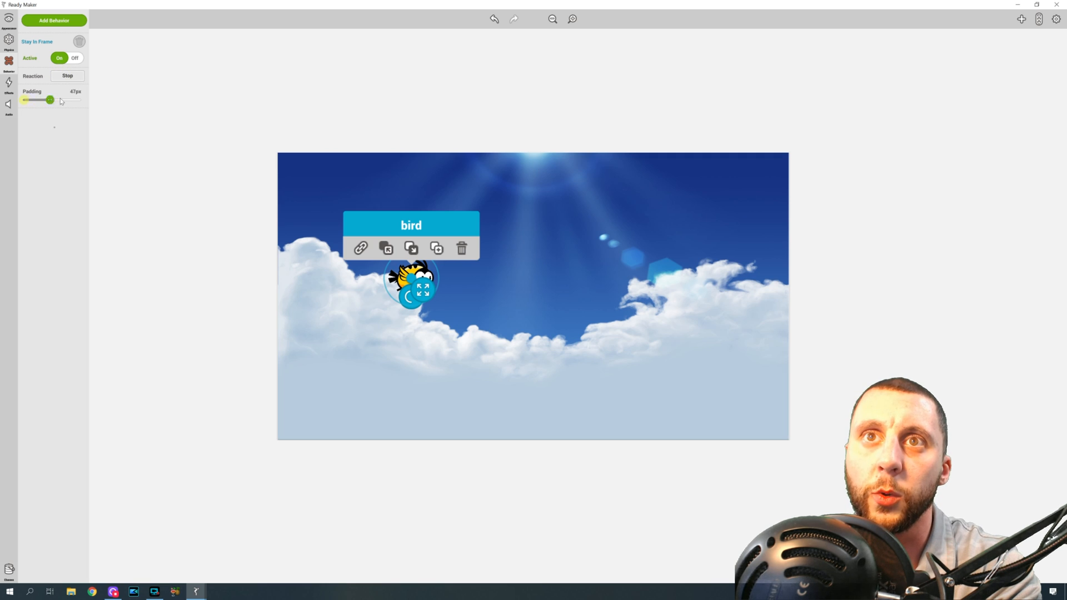
{"action": "left_click_drag", "start_coordinate": [49, 100], "coordinate": [81, 100]}
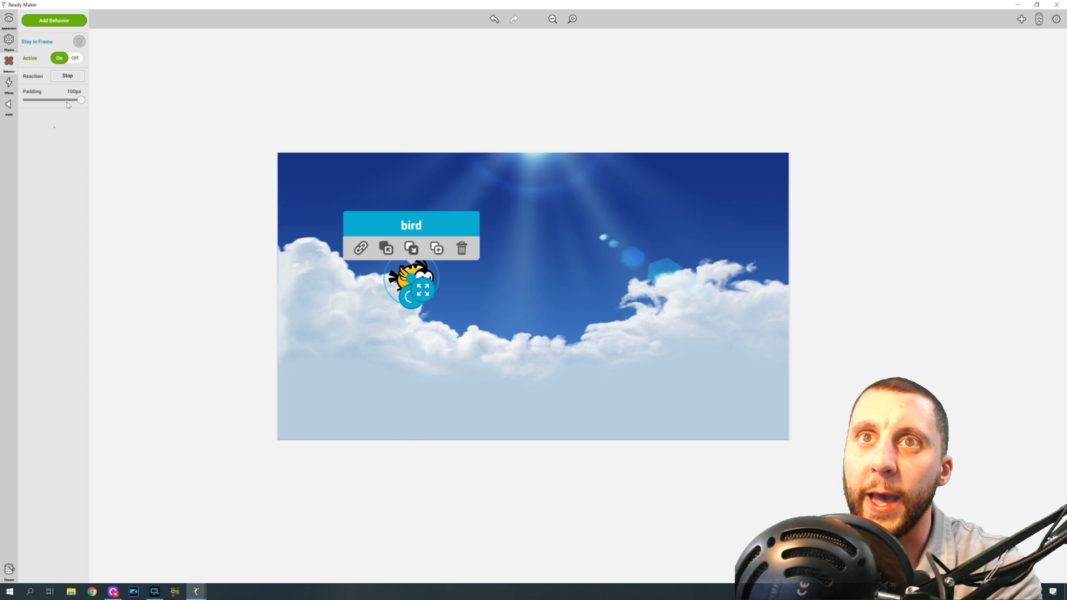
{"action": "mouse_move", "coordinate": [400, 396]}
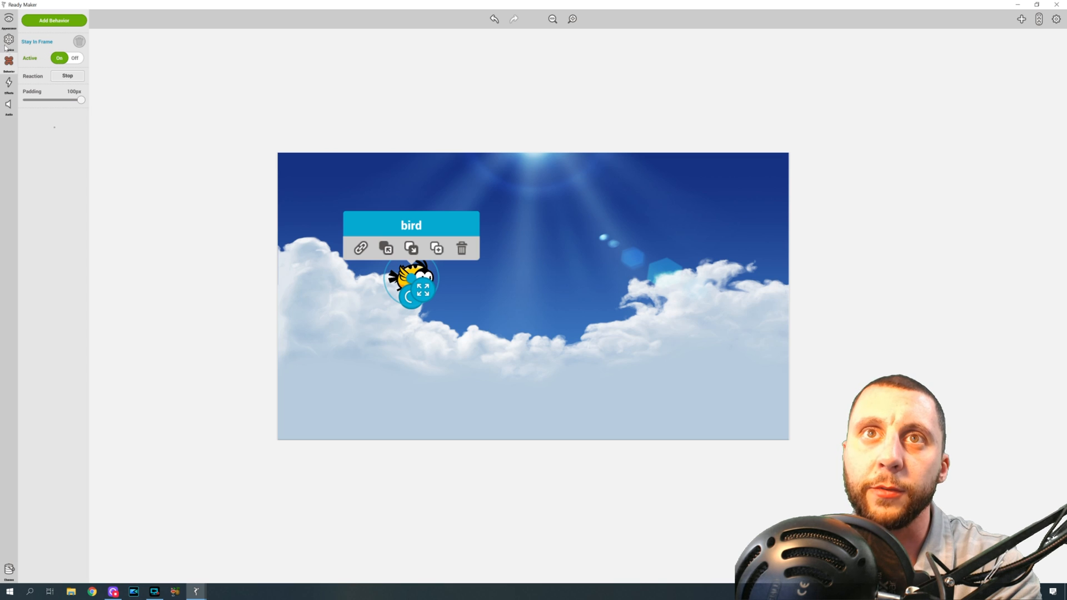
{"action": "left_click", "coordinate": [8, 40]}
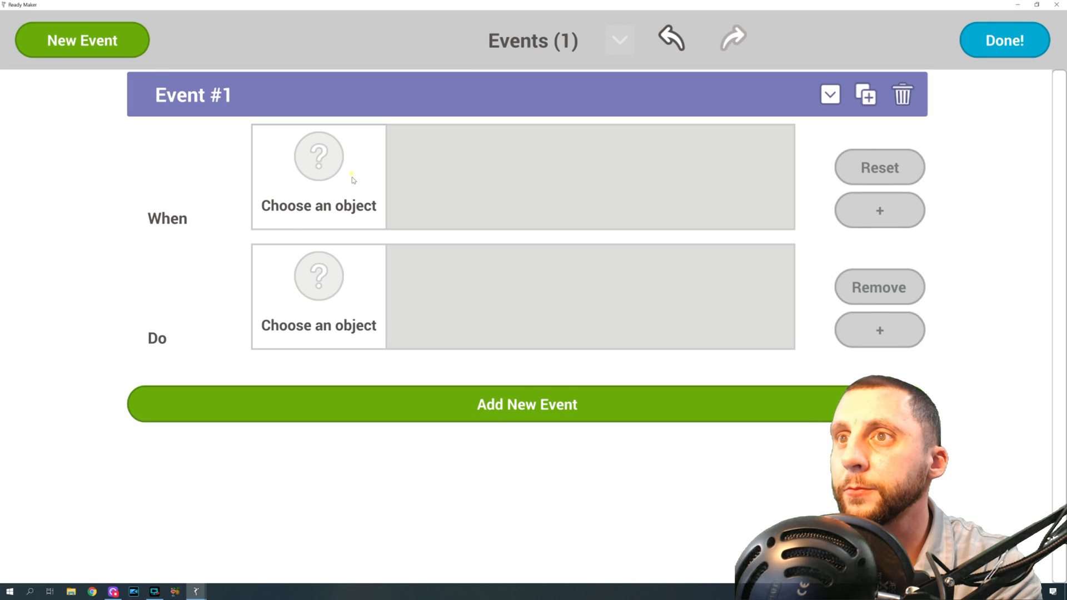
- Begin choosing a trigger object for a new event, then cancel it
{"action": "left_click", "coordinate": [318, 176]}
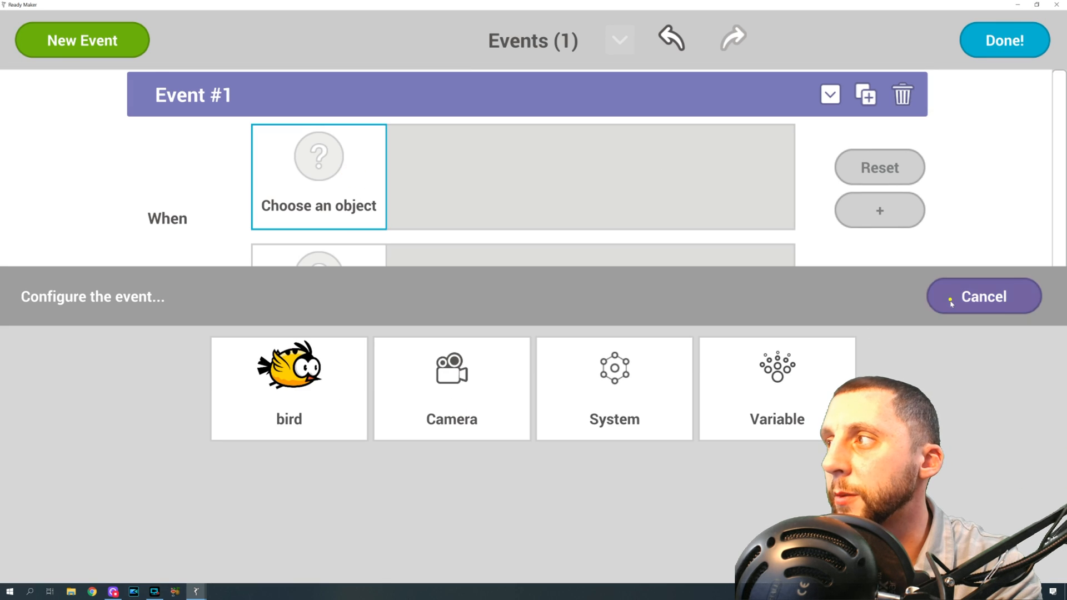
{"action": "left_click", "coordinate": [983, 295]}
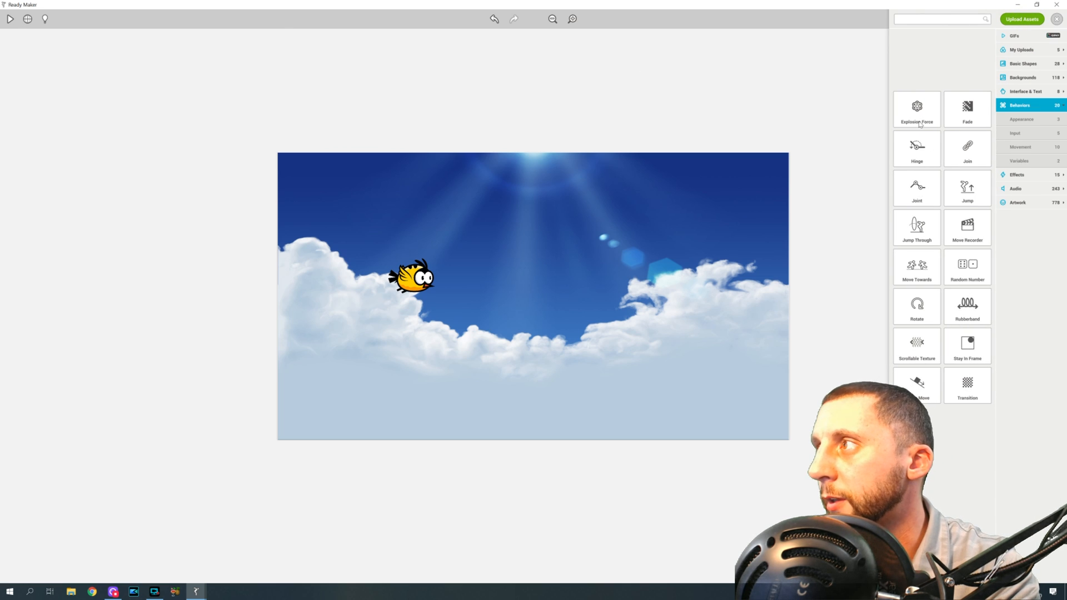
- Select the new bordered rectangle and rotate it a quarter turn upright
{"action": "left_click", "coordinate": [1023, 65]}
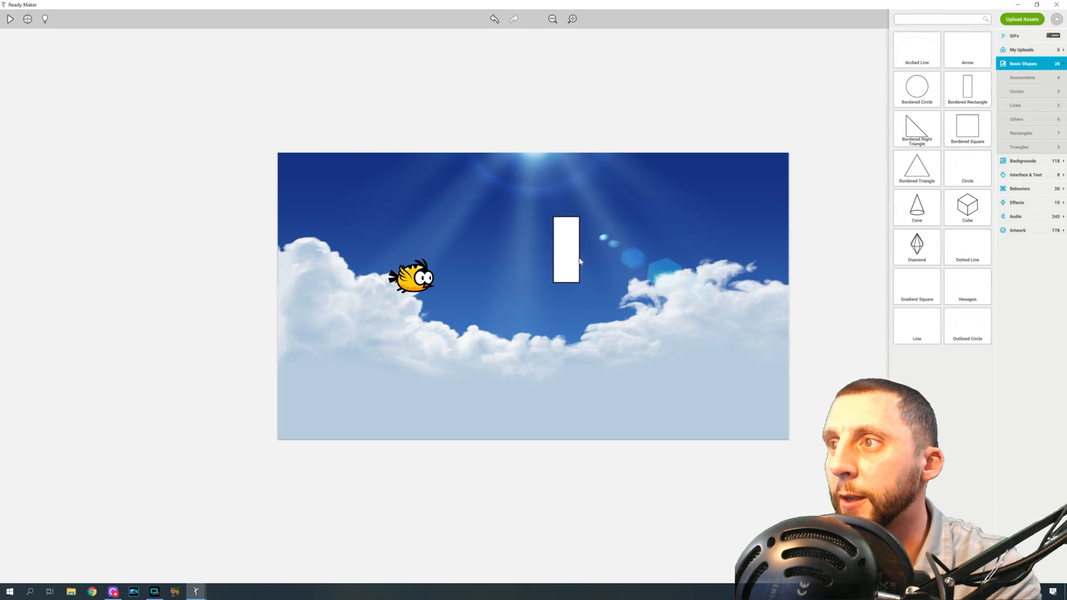
{"action": "left_click", "coordinate": [565, 258]}
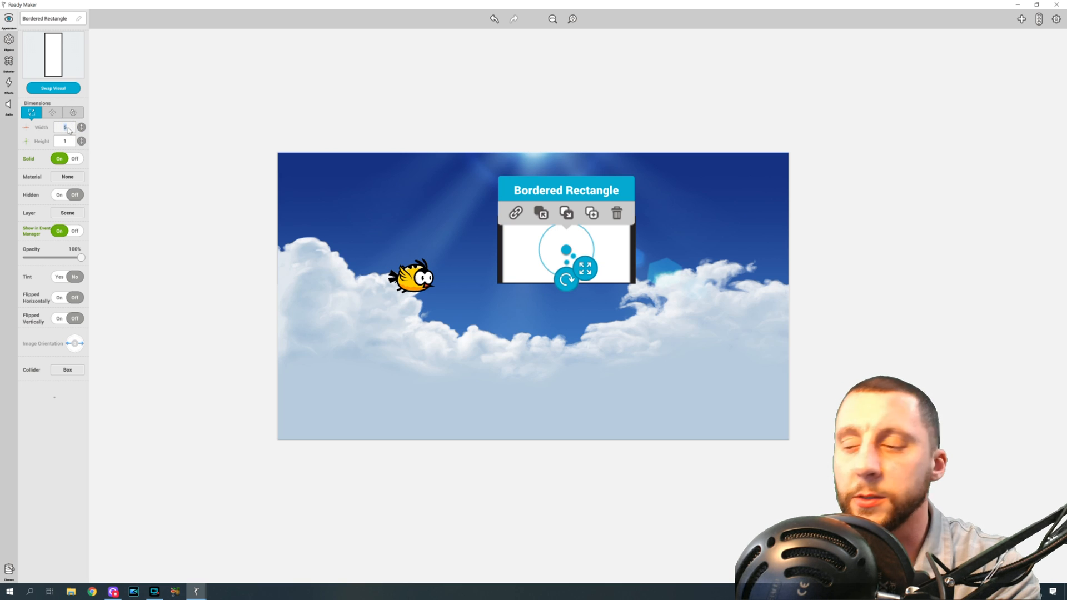
{"action": "left_click", "coordinate": [71, 112]}
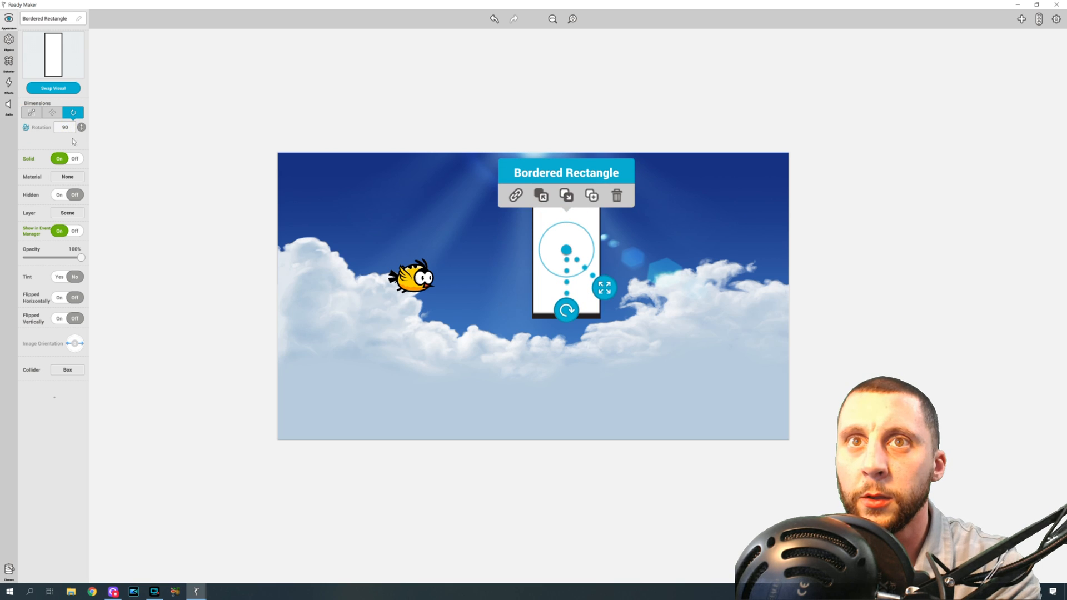
- Set the rectangle's dimensions to width 10 and height 8.5, then deselect it
{"action": "left_click", "coordinate": [33, 112]}
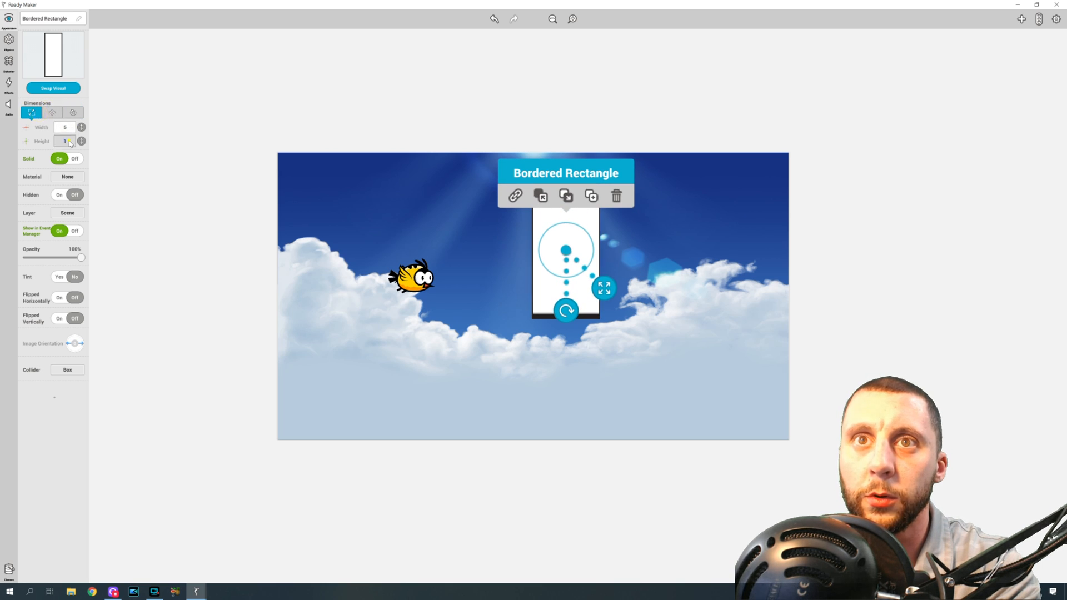
{"action": "type", "text": "10"}
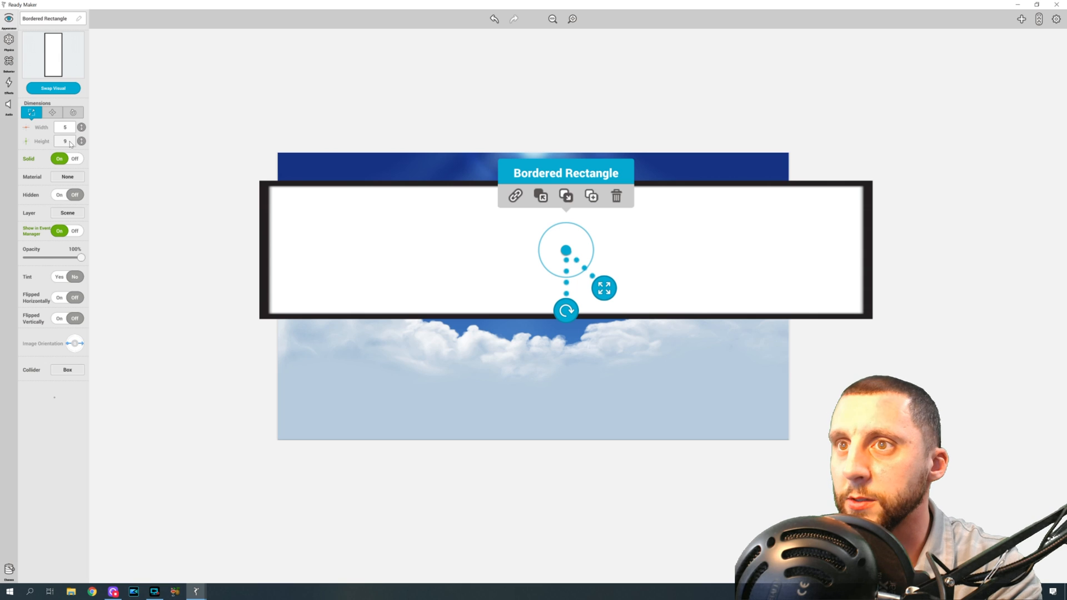
{"action": "left_click", "coordinate": [65, 142]}
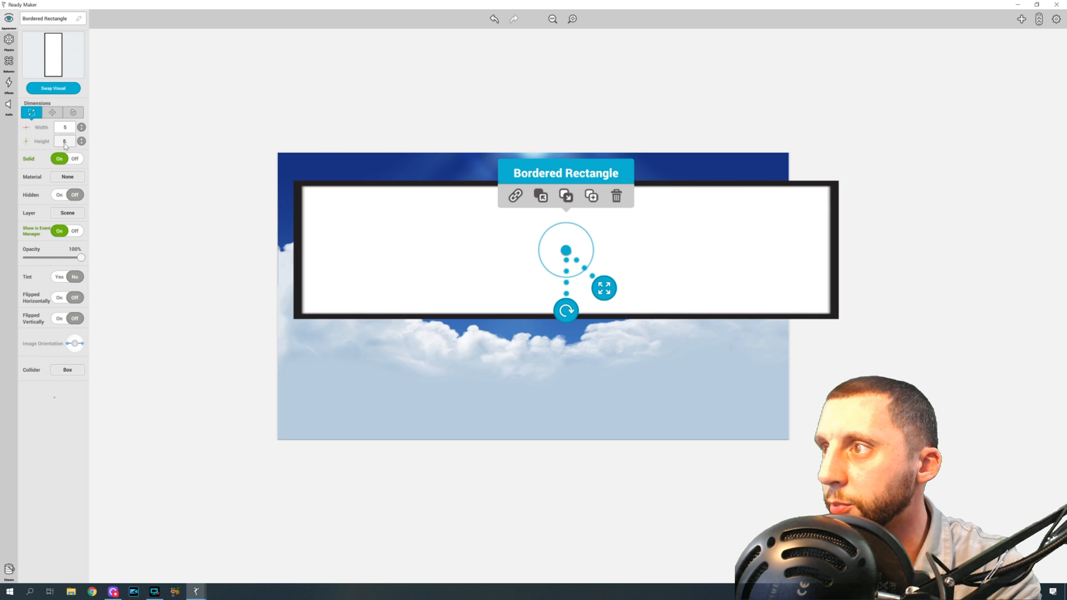
{"action": "type", "text": "8.5"}
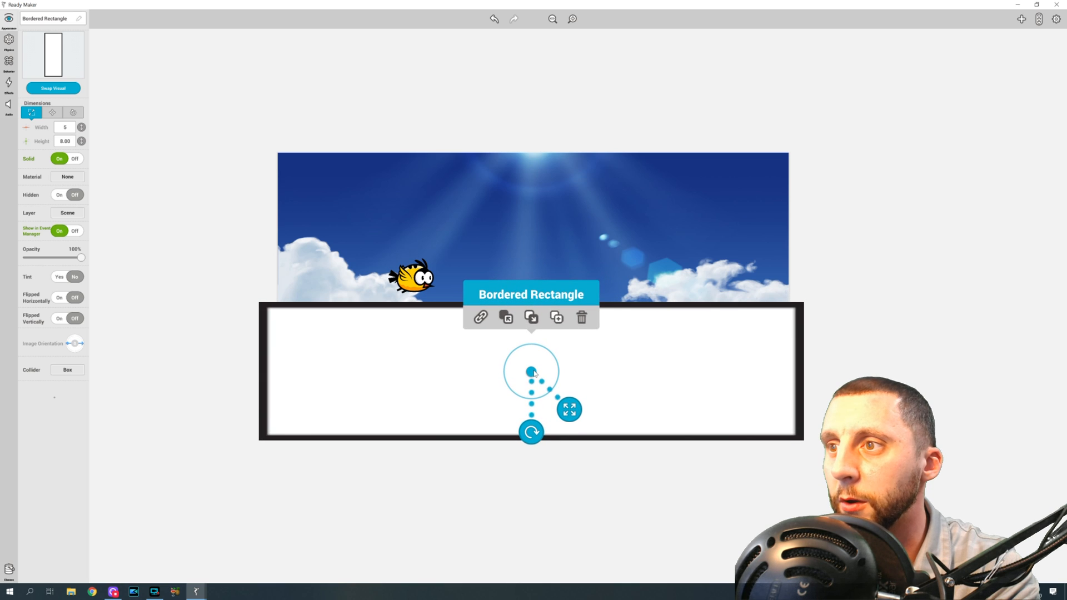
{"action": "left_click", "coordinate": [64, 127]}
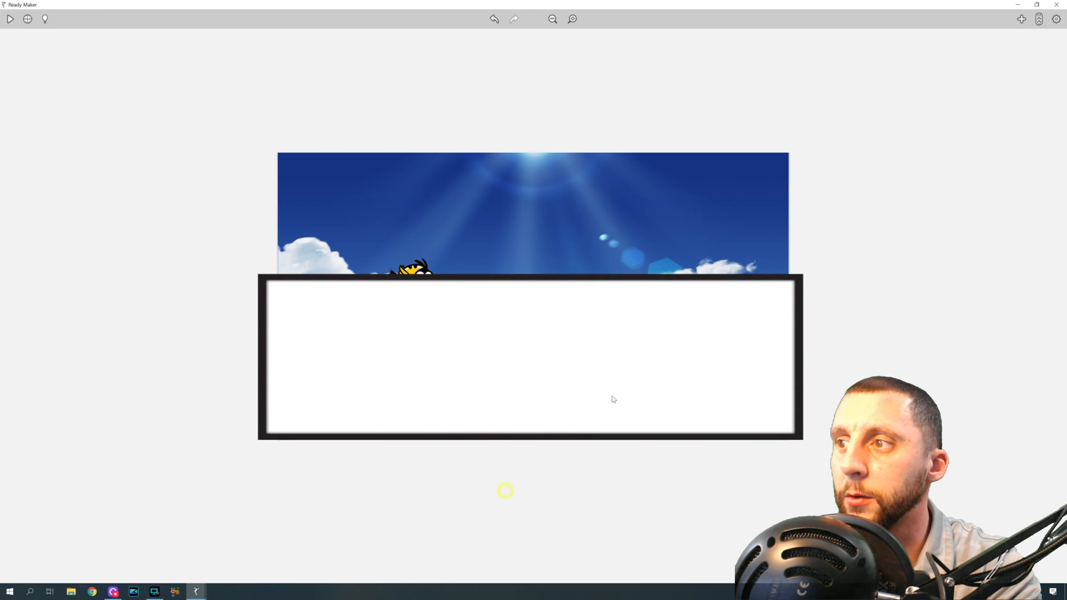
- Make the rectangle non-solid and move it to the User Interface layer
{"action": "left_click", "coordinate": [531, 365]}
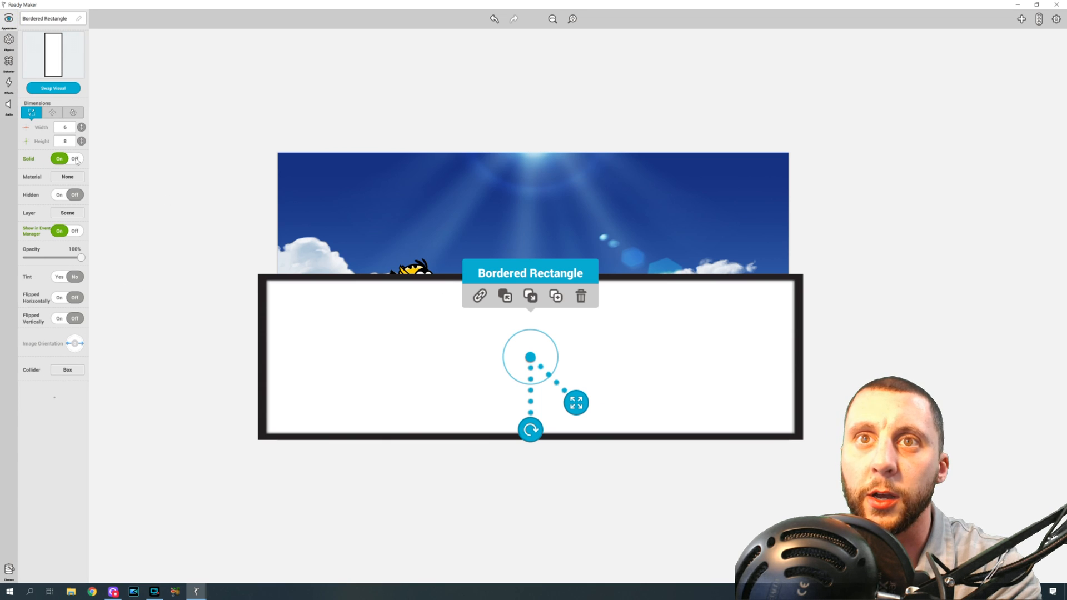
{"action": "left_click", "coordinate": [74, 159]}
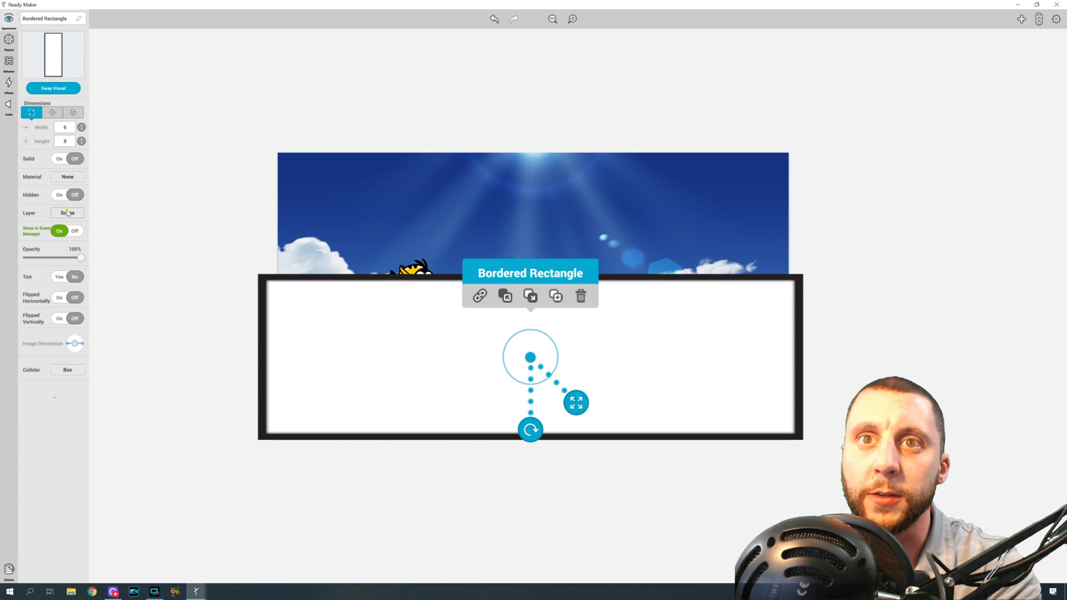
{"action": "left_click", "coordinate": [66, 212]}
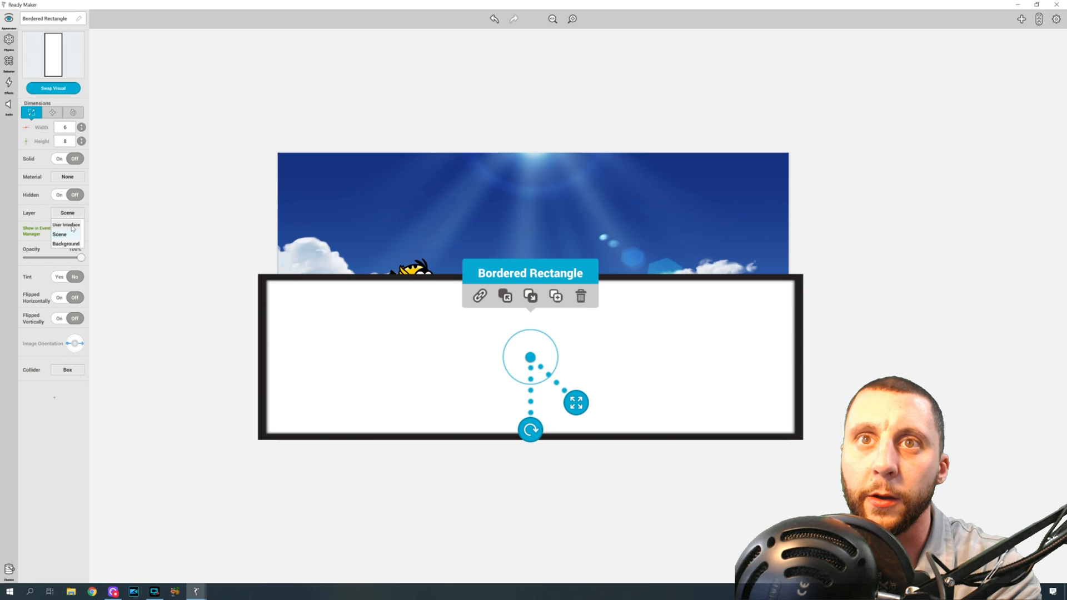
{"action": "left_click", "coordinate": [66, 225]}
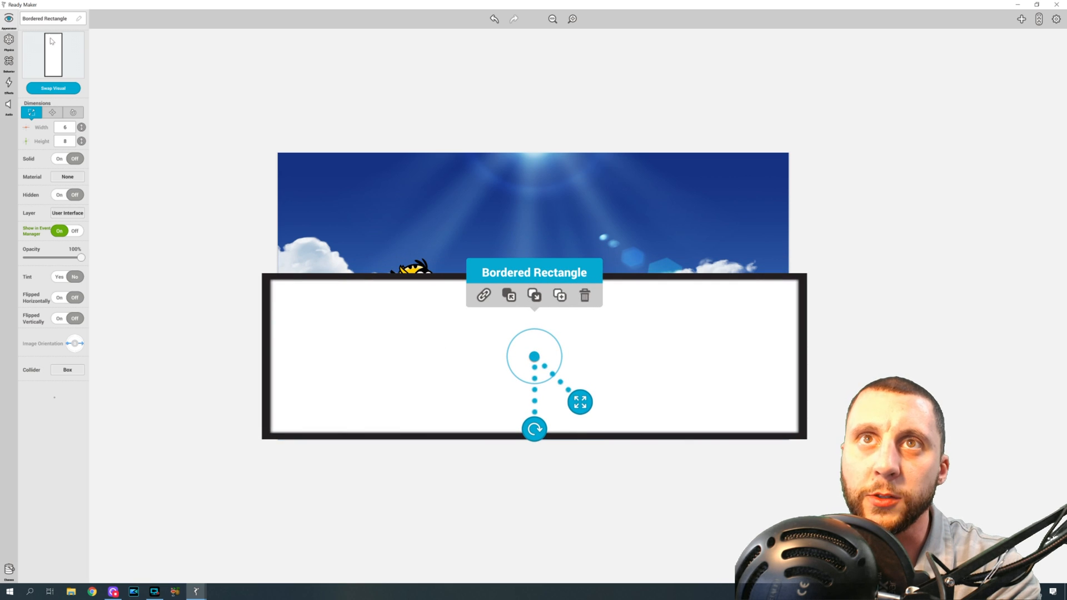
- Rename the rectangle to 'Tap Button'
{"action": "left_click", "coordinate": [50, 19]}
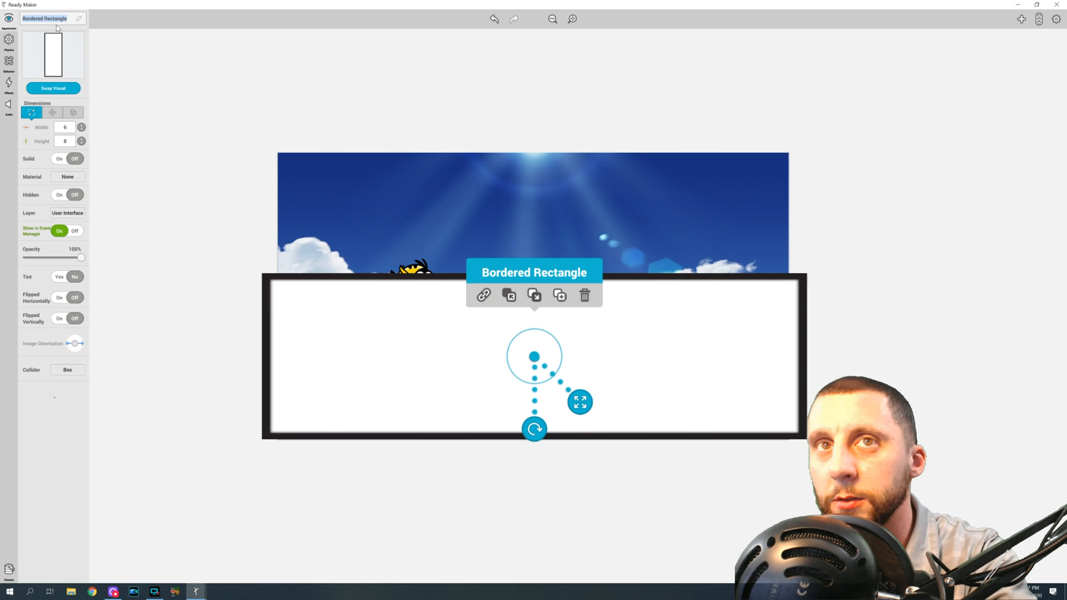
{"action": "type", "text": "Tap Button"}
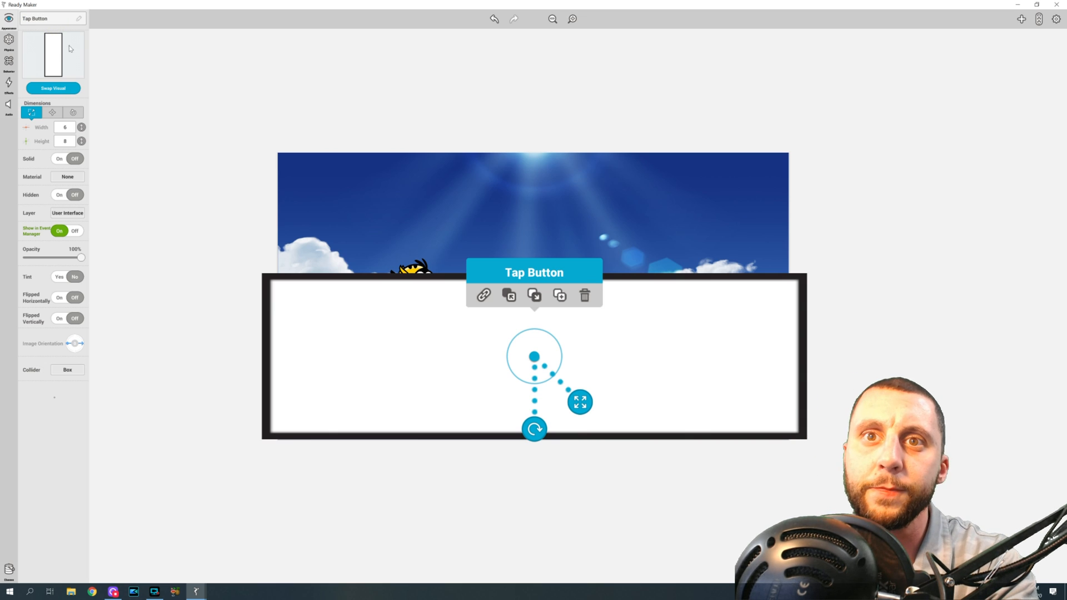
{"action": "mouse_move", "coordinate": [160, 276]}
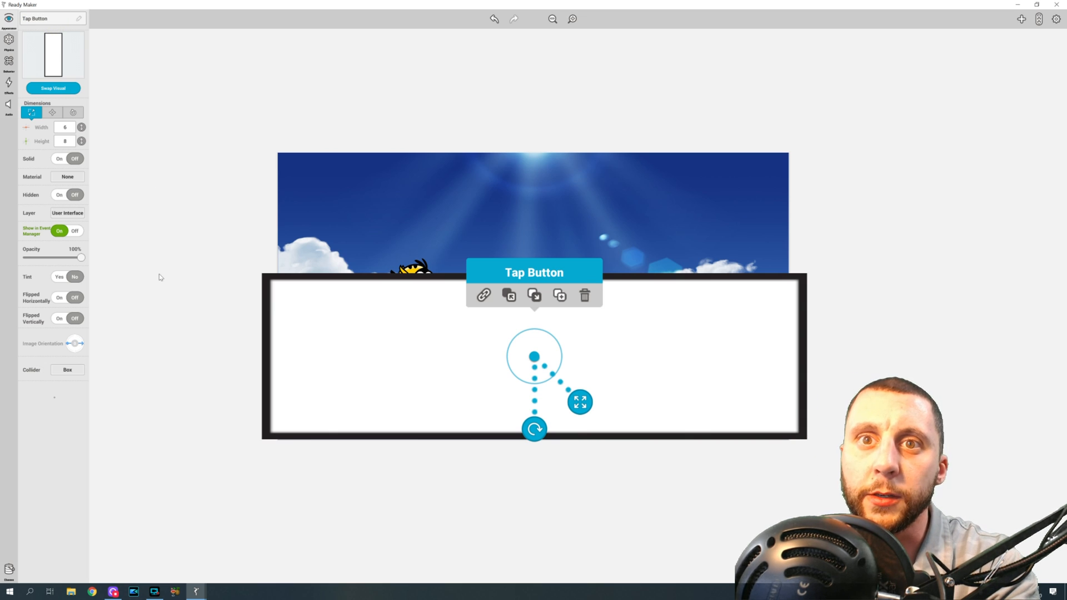
{"action": "mouse_move", "coordinate": [136, 278]}
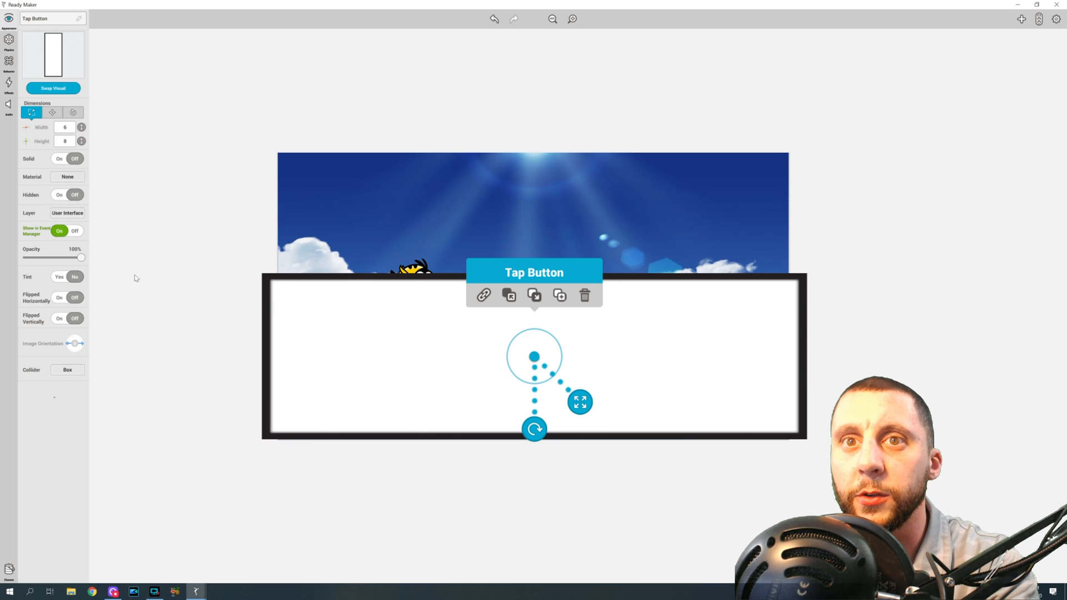
{"action": "left_click_drag", "start_coordinate": [81, 257], "coordinate": [37, 256]}
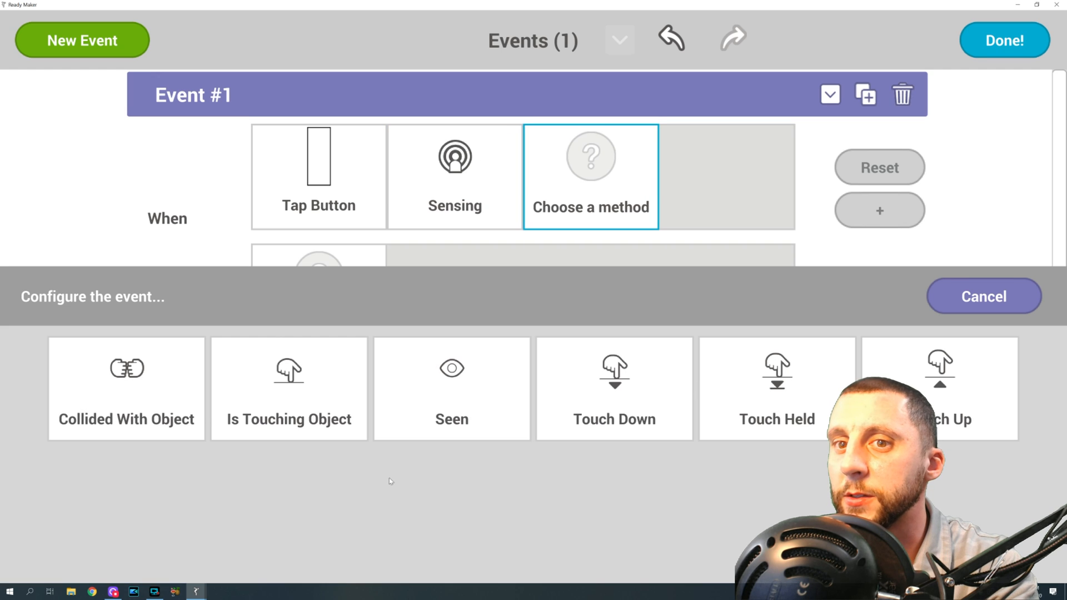
{"action": "mouse_move", "coordinate": [618, 405]}
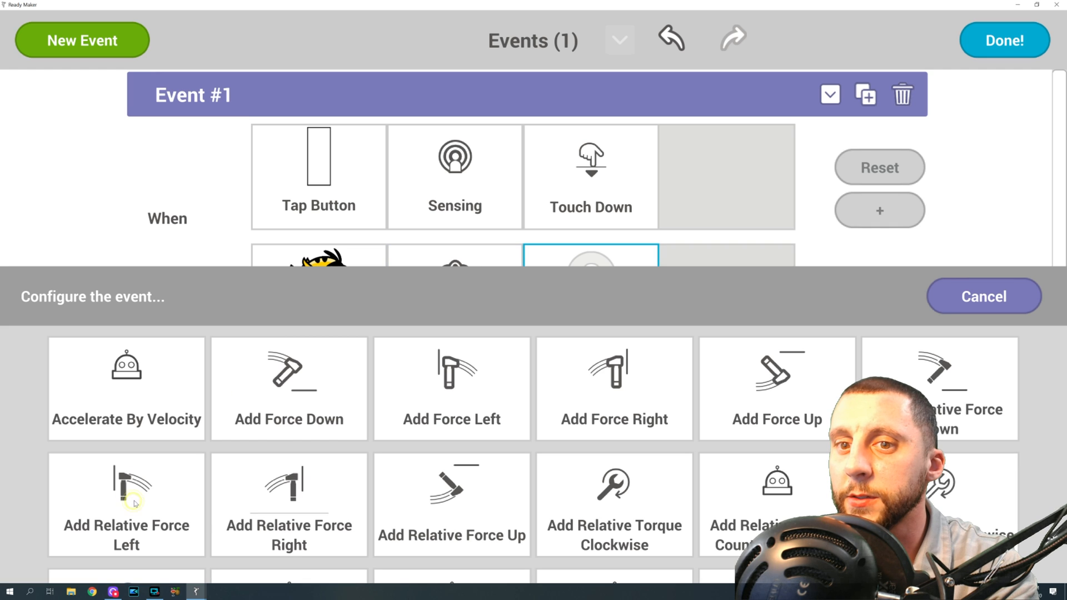
- Set the event action to Add Force Up of 8 on the bird and confirm it
{"action": "scroll", "scroll_direction": "down", "scroll_amount": 3}
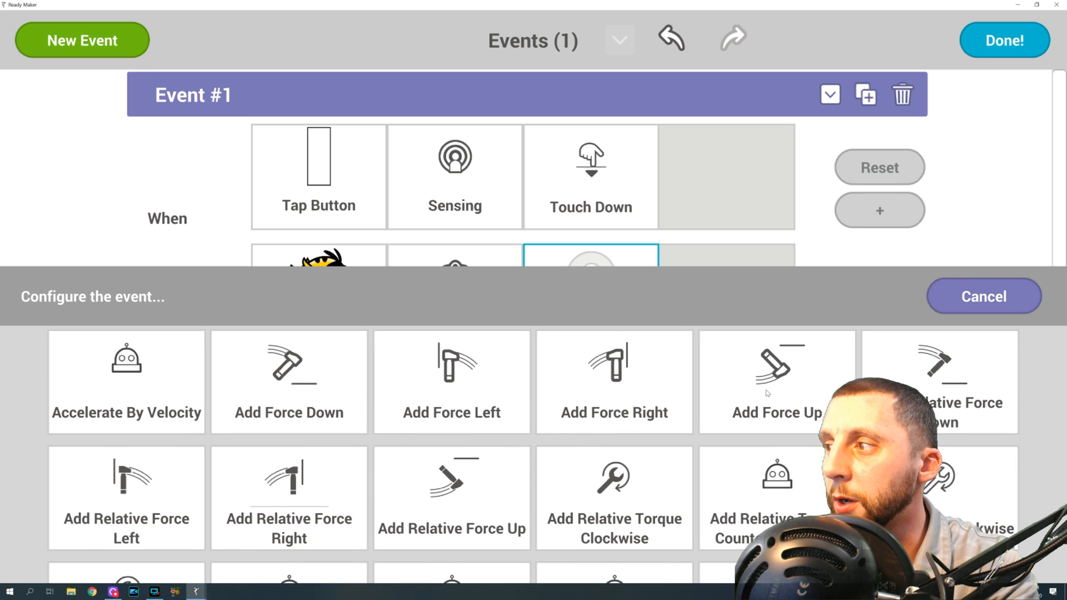
{"action": "left_click", "coordinate": [776, 380]}
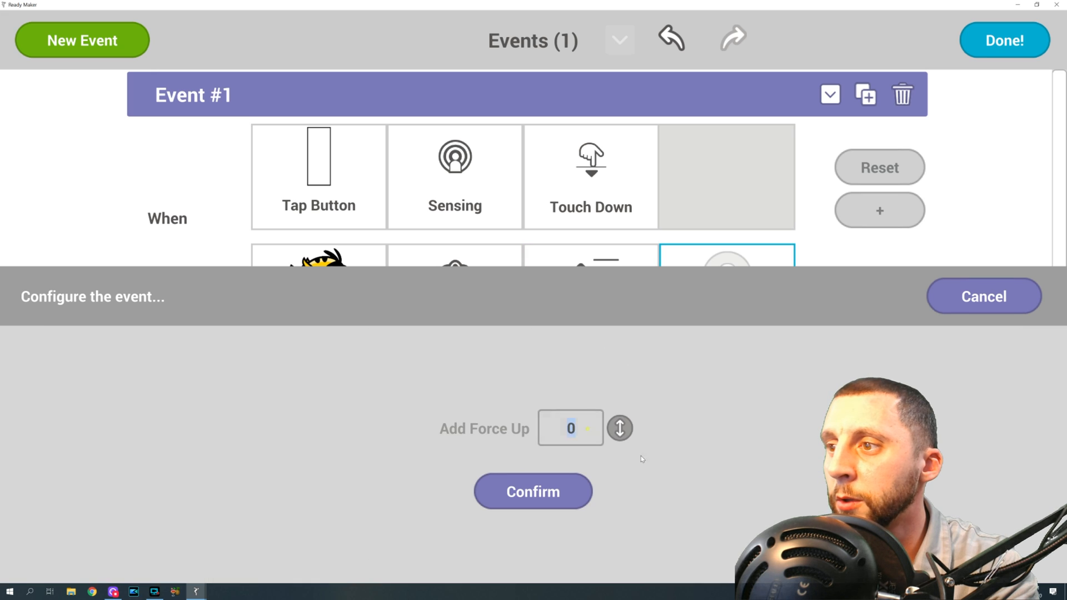
{"action": "type", "text": "8"}
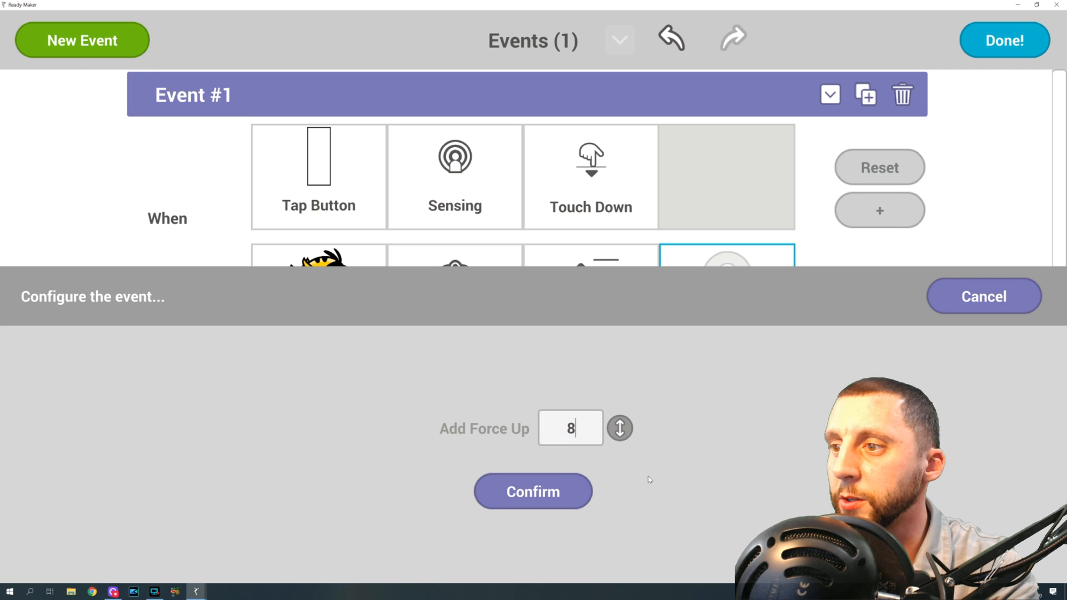
{"action": "left_click", "coordinate": [534, 491]}
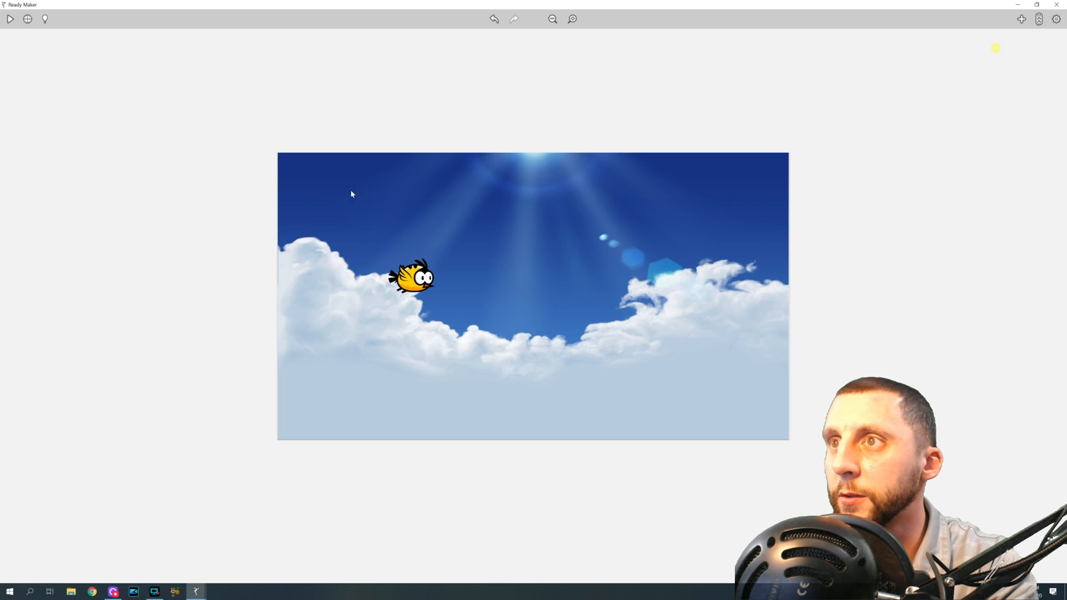
- Play-test the game, then stop and return to the events
{"action": "left_click", "coordinate": [11, 20]}
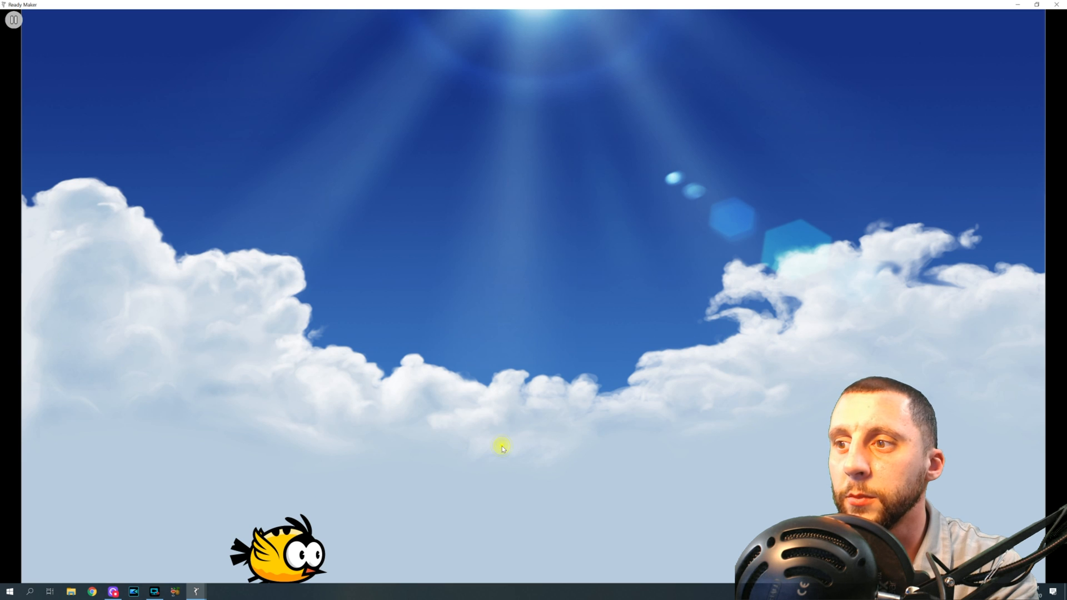
{"action": "left_click", "coordinate": [14, 21]}
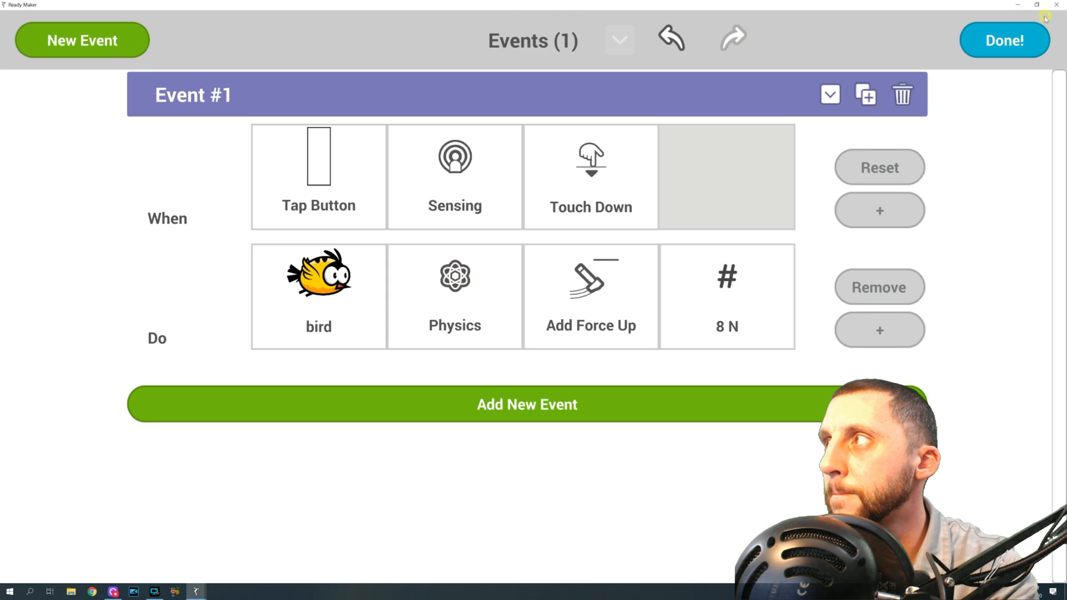
- View the example project's Bird Force Up event, then put the example away
{"action": "left_click", "coordinate": [1004, 40]}
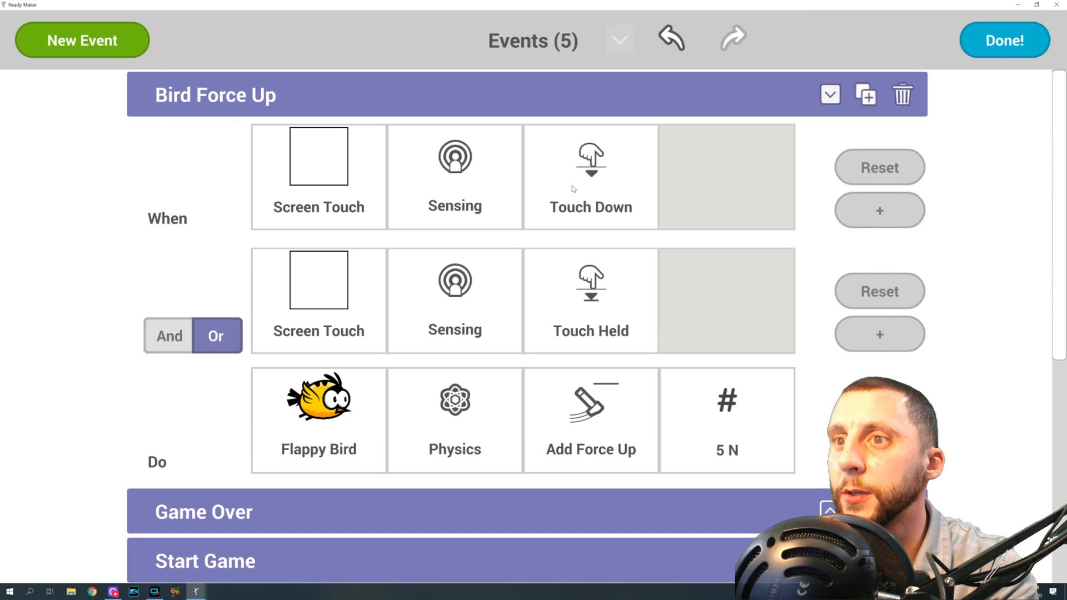
{"action": "mouse_move", "coordinate": [620, 435]}
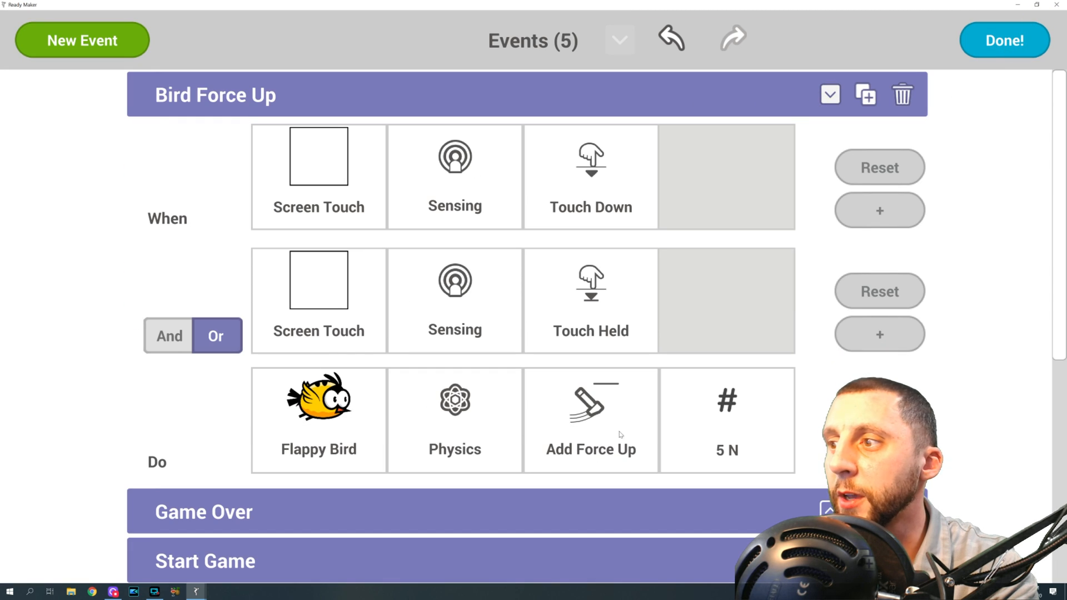
{"action": "left_click", "coordinate": [1003, 40]}
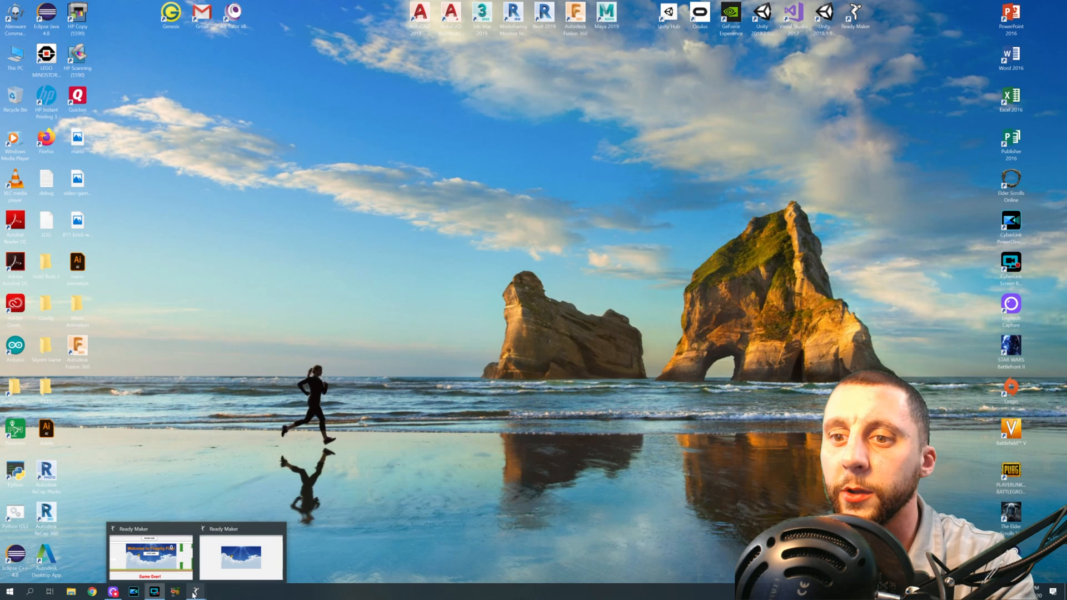
- Add an Or condition to Event #1: Tap Button Touch Held
{"action": "left_click", "coordinate": [242, 551]}
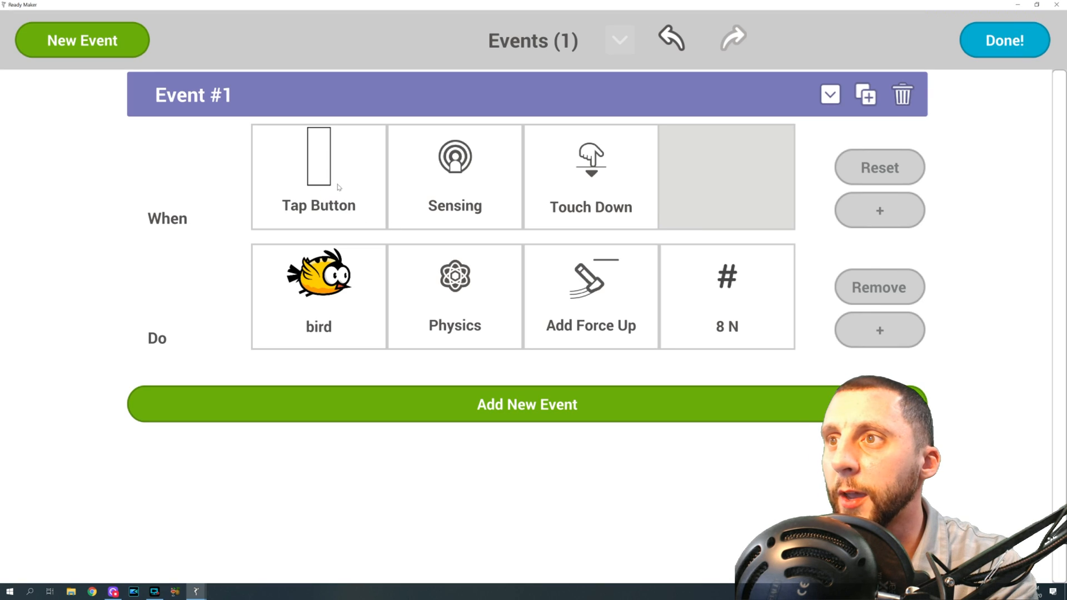
{"action": "left_click", "coordinate": [591, 178]}
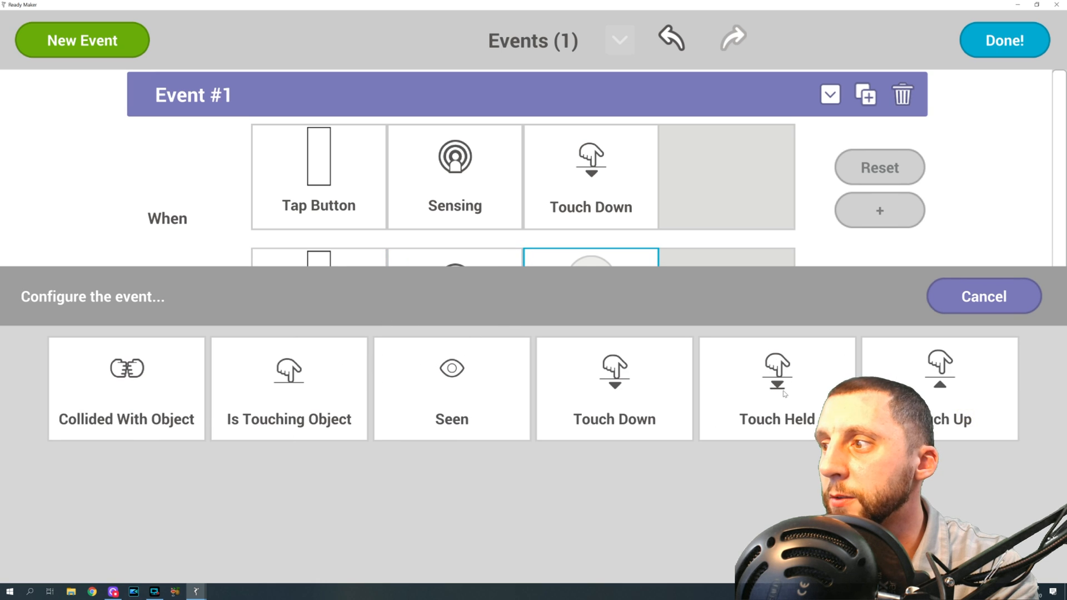
{"action": "left_click", "coordinate": [776, 376]}
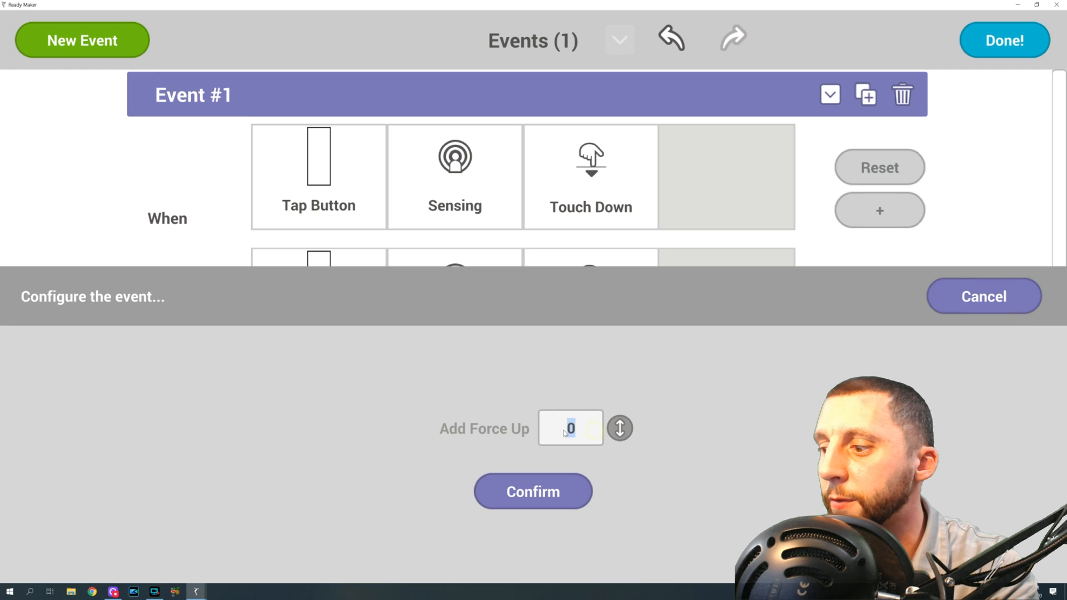
- Confirm the force lowered to 5 and close the events editor
{"action": "left_click", "coordinate": [532, 491]}
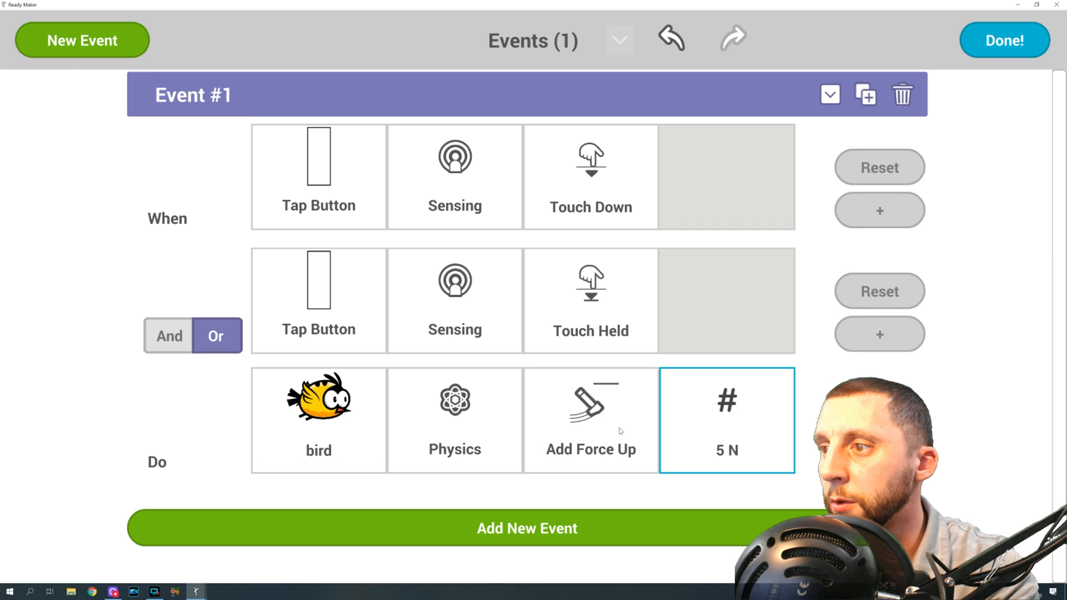
{"action": "left_click", "coordinate": [1002, 40]}
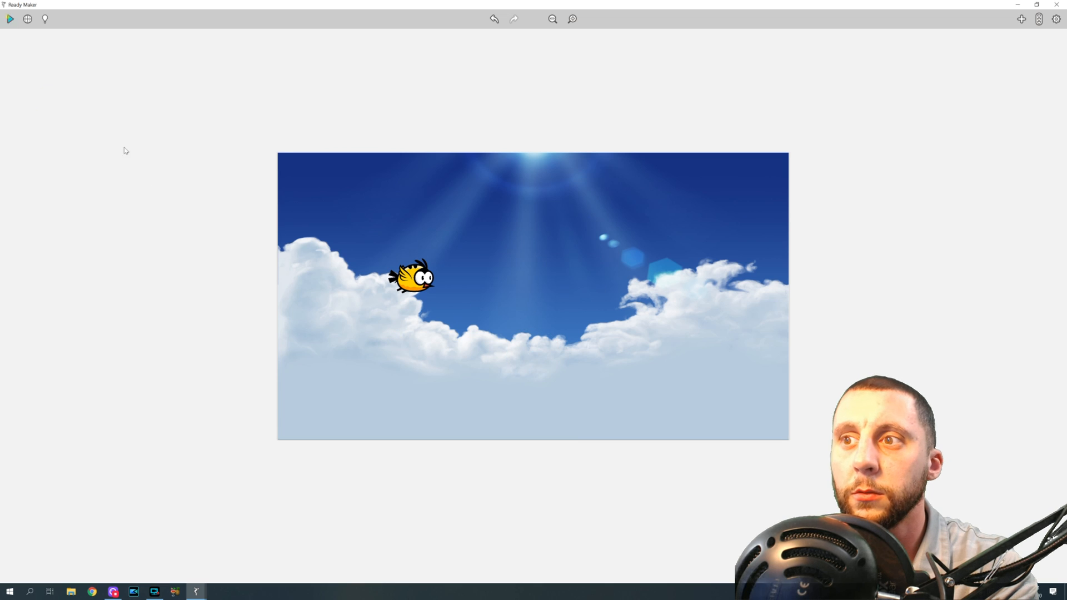
- Run the game in play mode to watch the bird fall over the sky
{"action": "left_click", "coordinate": [8, 20]}
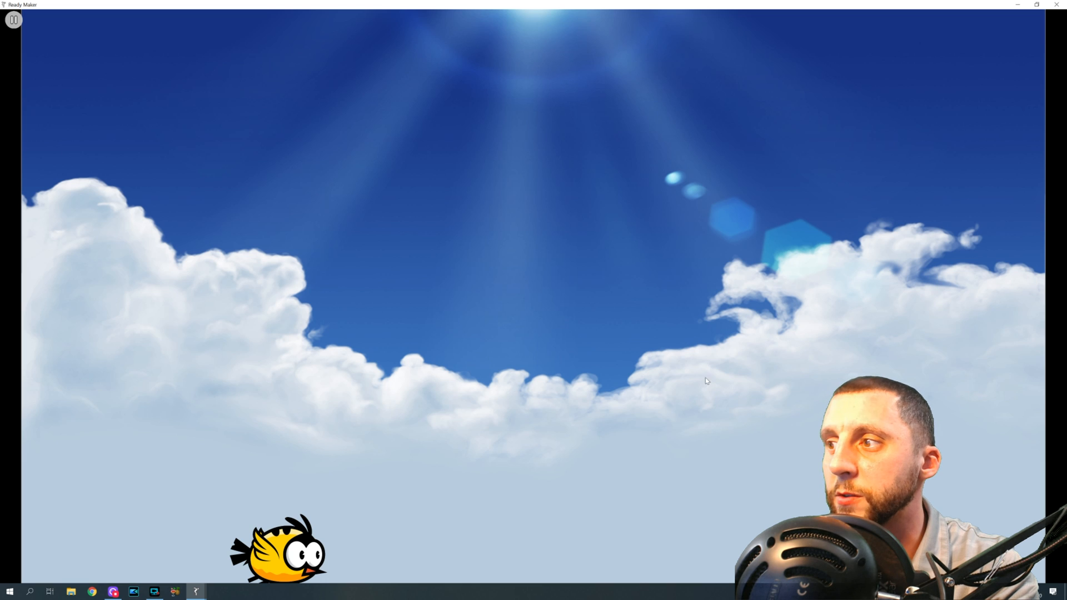
{"action": "mouse_move", "coordinate": [296, 249]}
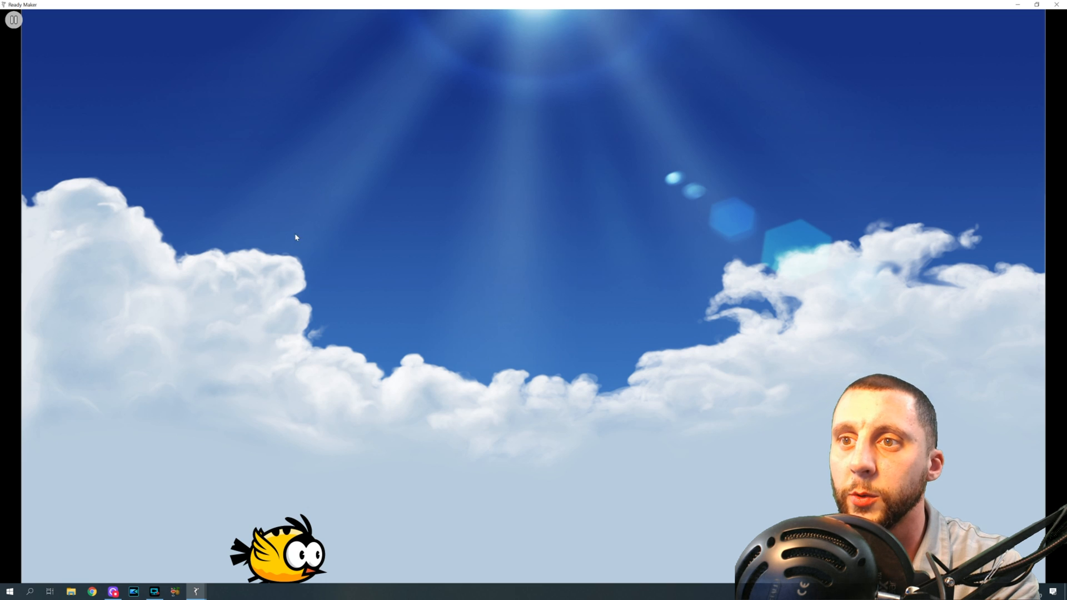
{"action": "mouse_move", "coordinate": [292, 432]}
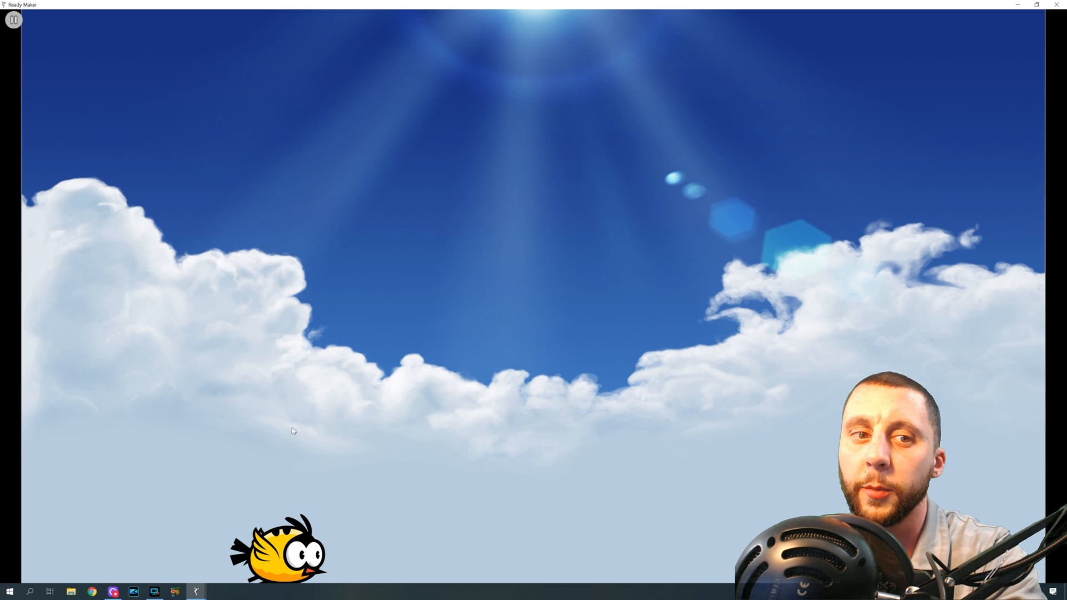